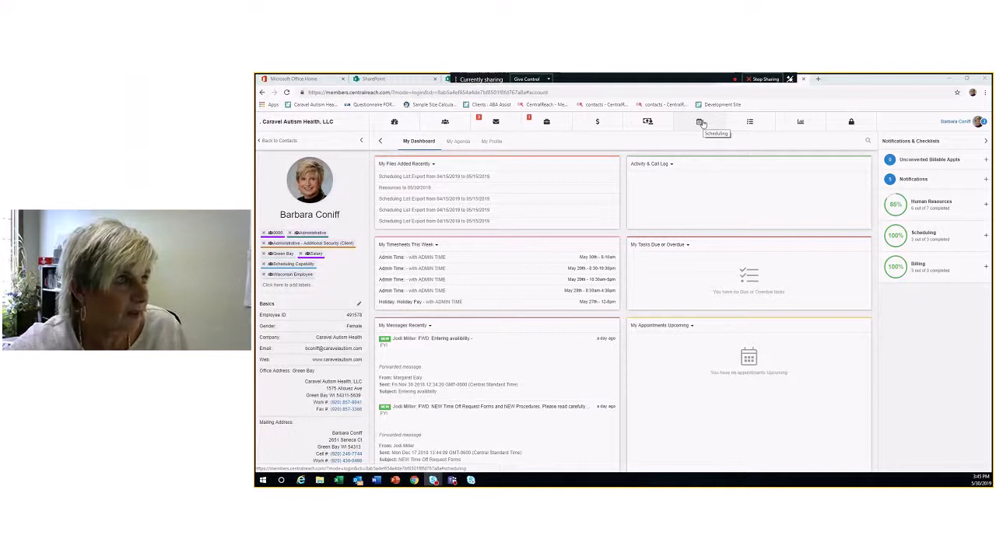
# - Show the scheduling appointments as a list with the provider filter removed
pyautogui.click(697, 121)
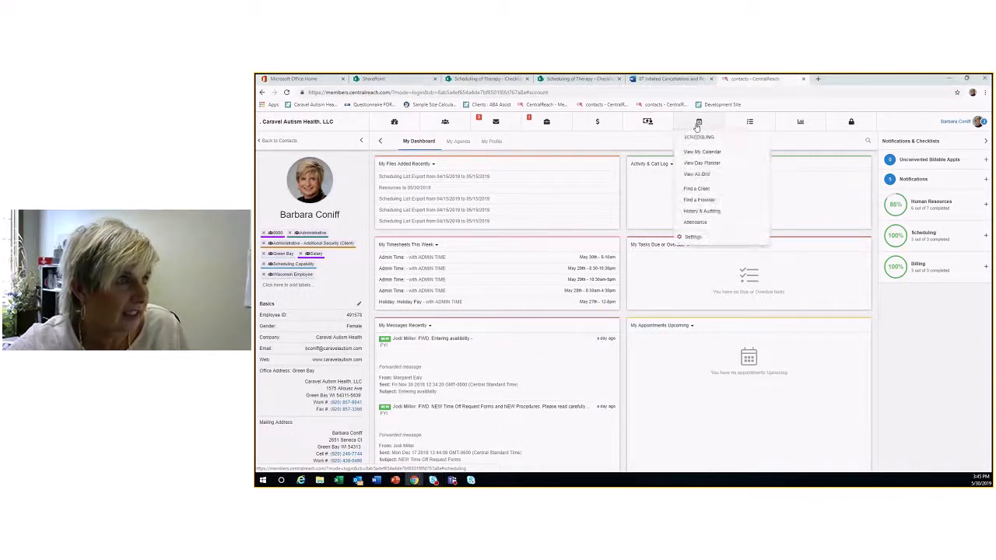
pyautogui.moveTo(707, 174)
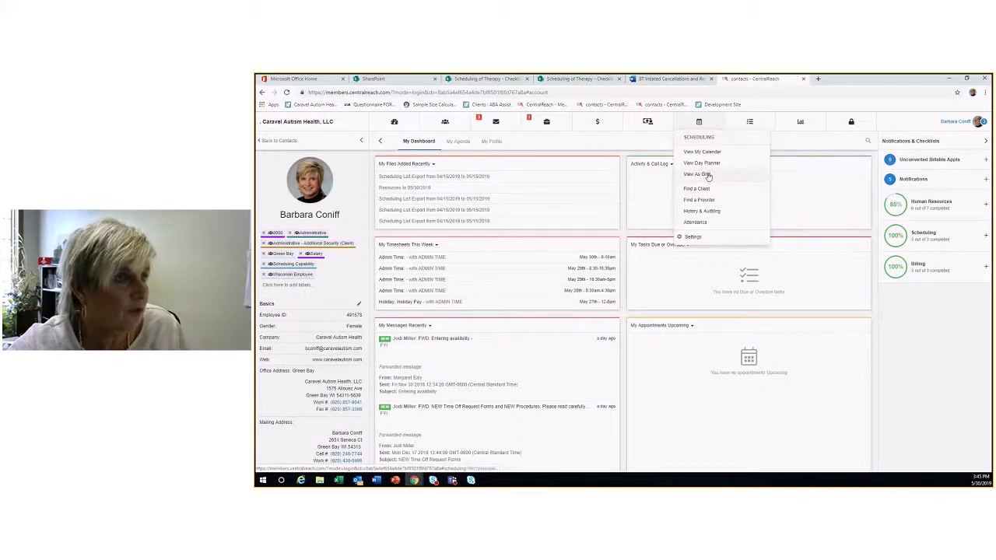
pyautogui.click(697, 174)
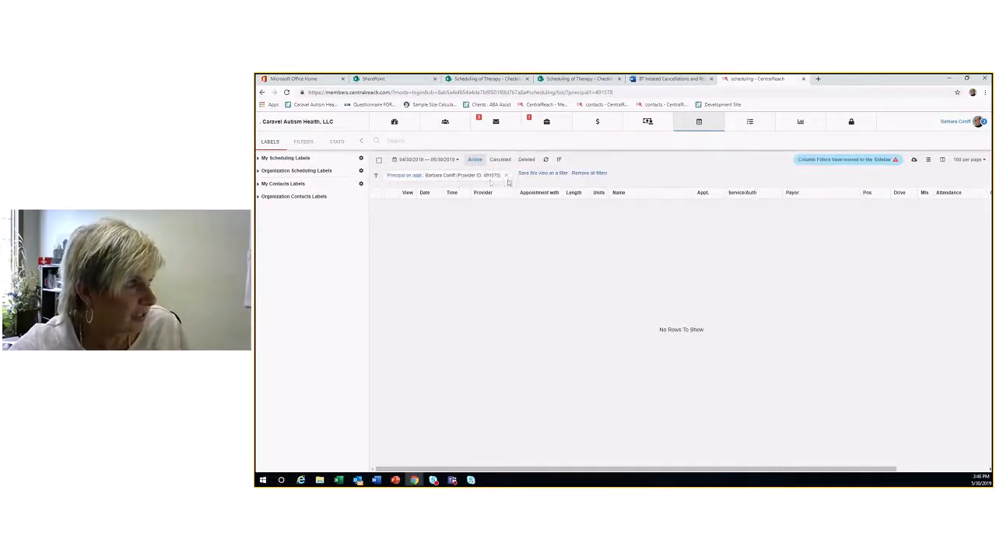
pyautogui.click(506, 174)
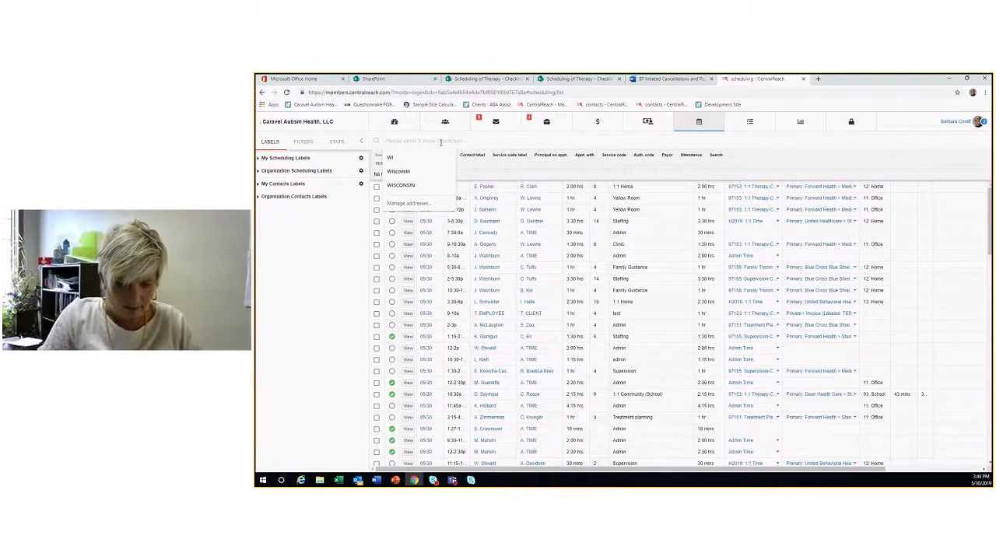
pyautogui.write('Joh')
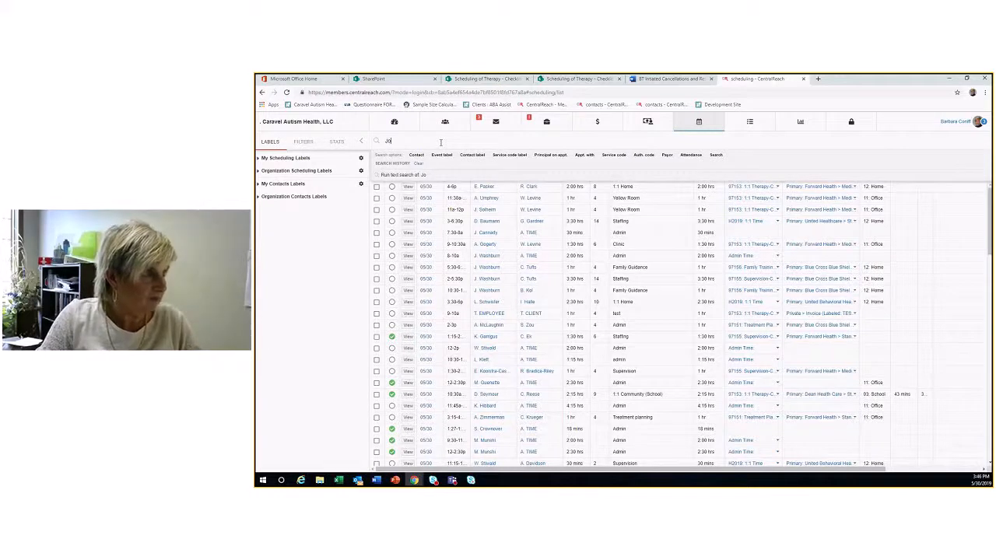
pyautogui.write('Joseph Sandberg')
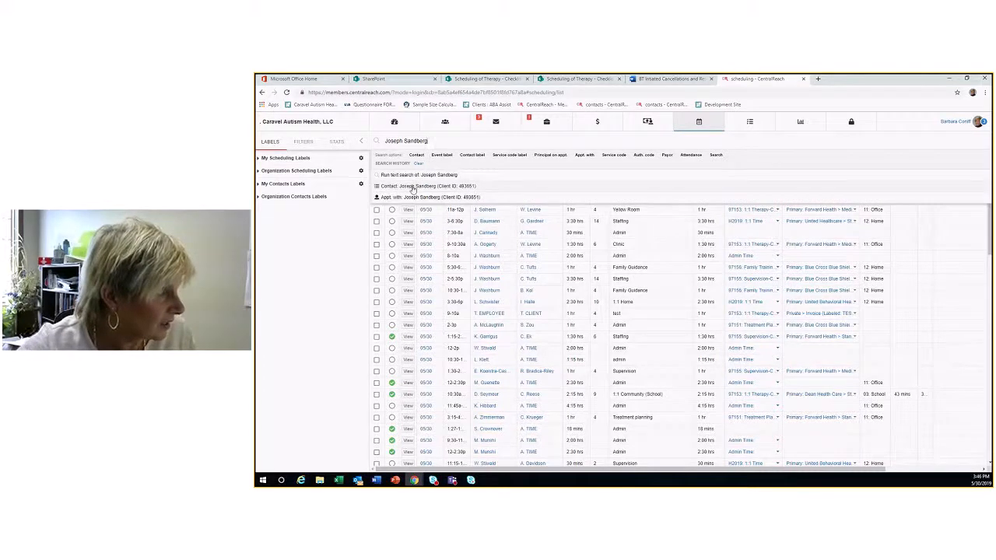
pyautogui.click(428, 185)
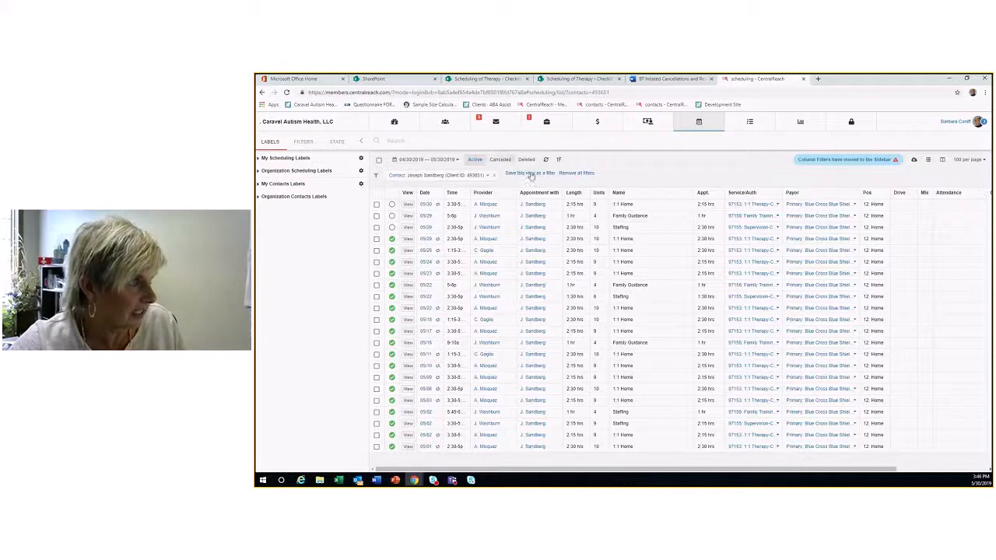
pyautogui.moveTo(452, 165)
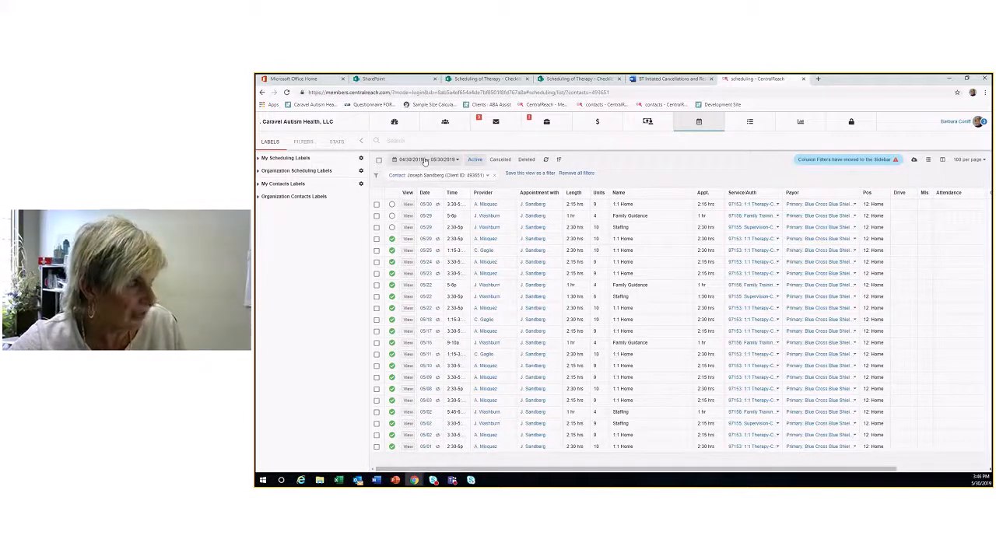
pyautogui.click(427, 159)
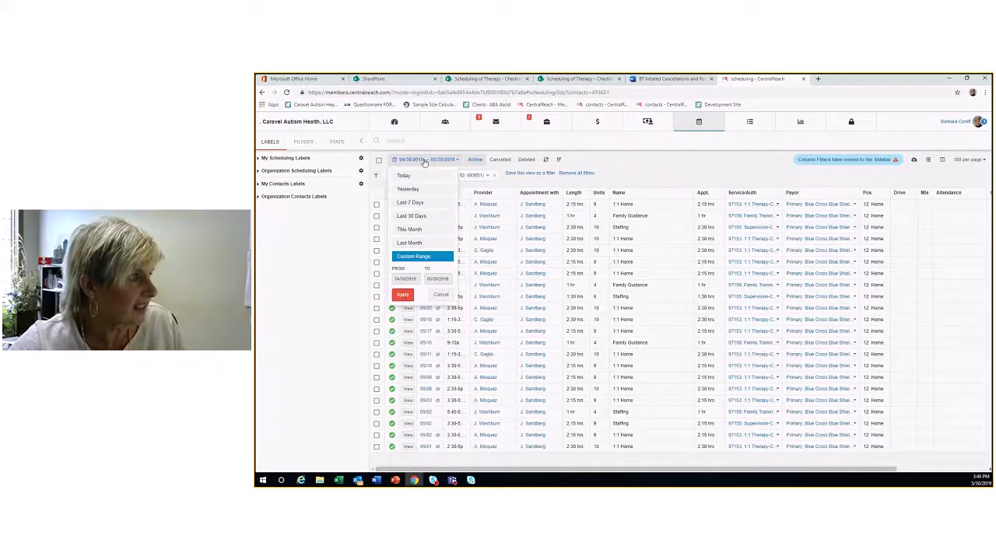
pyautogui.moveTo(411, 243)
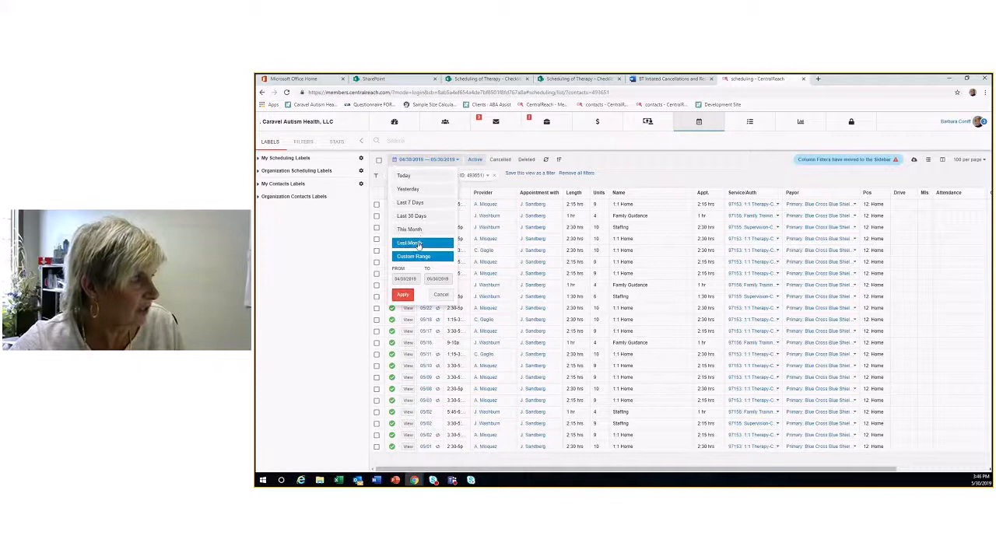
pyautogui.click(414, 255)
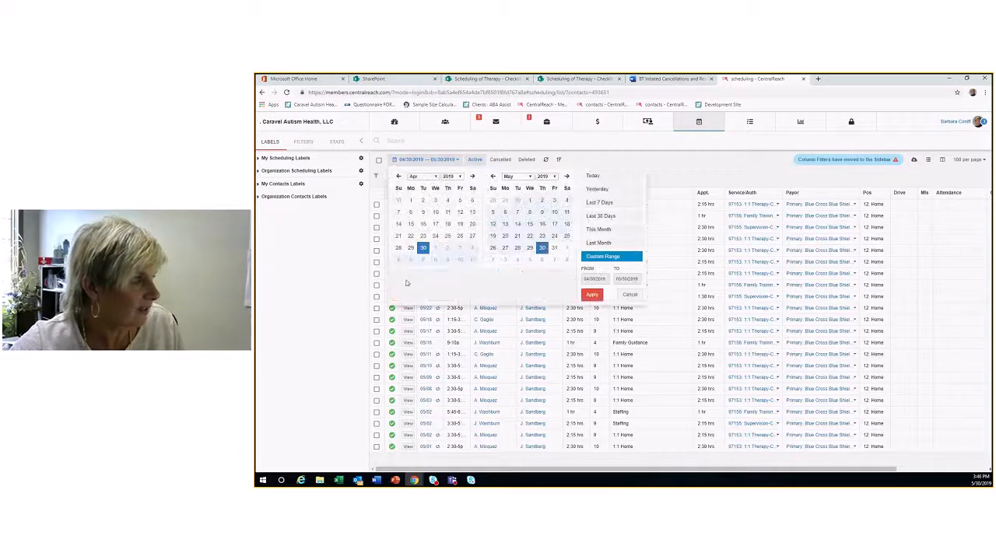
pyautogui.moveTo(438, 248)
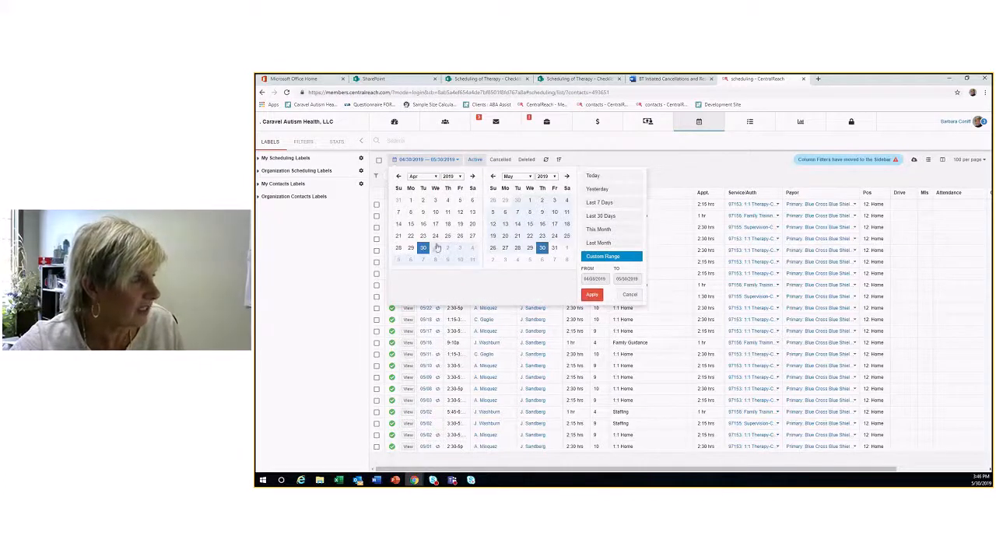
# - Pick the start and end dates in the next month and apply the range
pyautogui.click(601, 215)
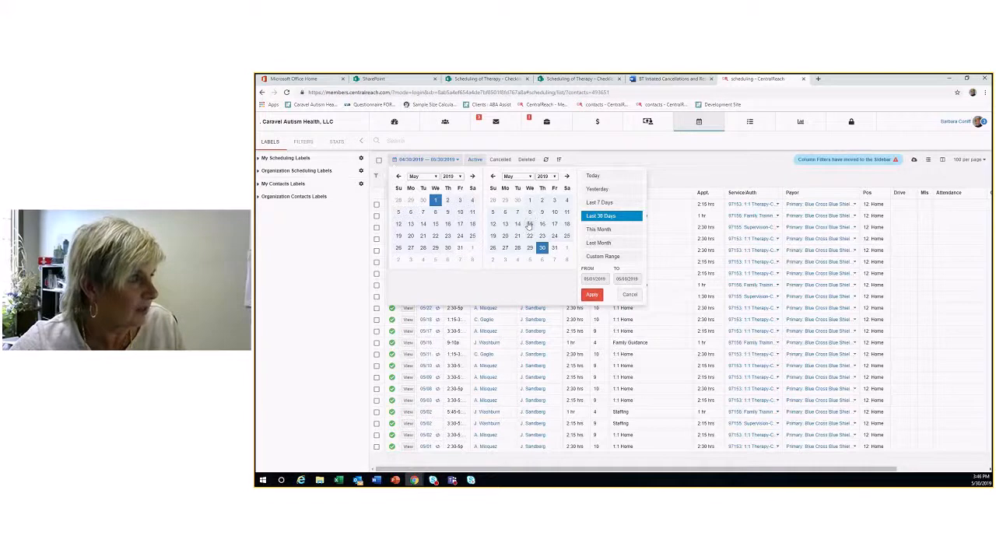
pyautogui.click(604, 255)
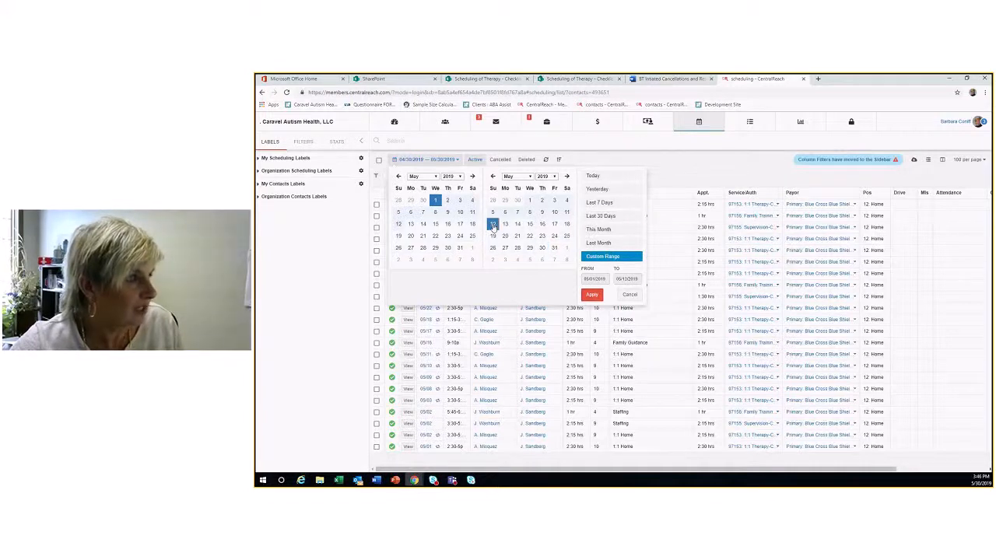
pyautogui.click(492, 224)
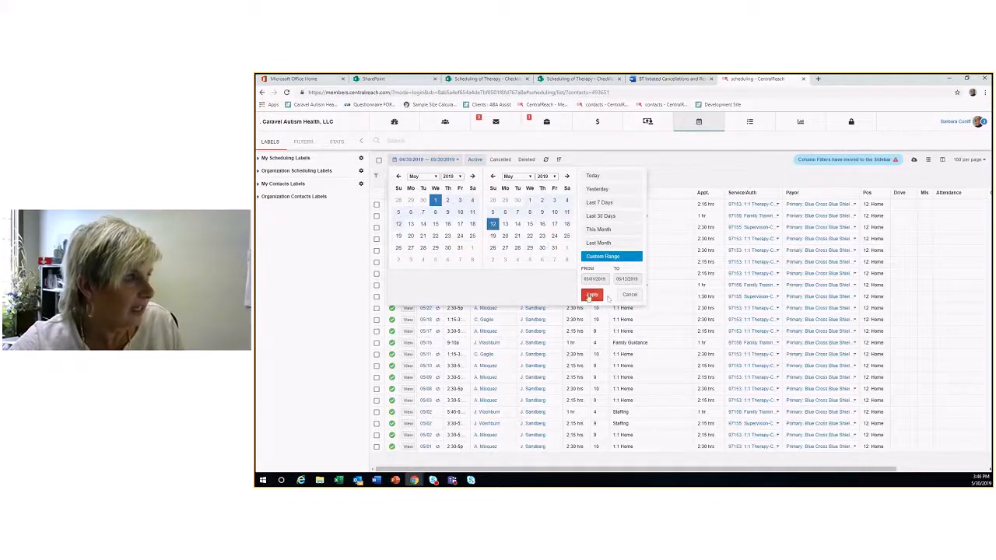
pyautogui.click(592, 296)
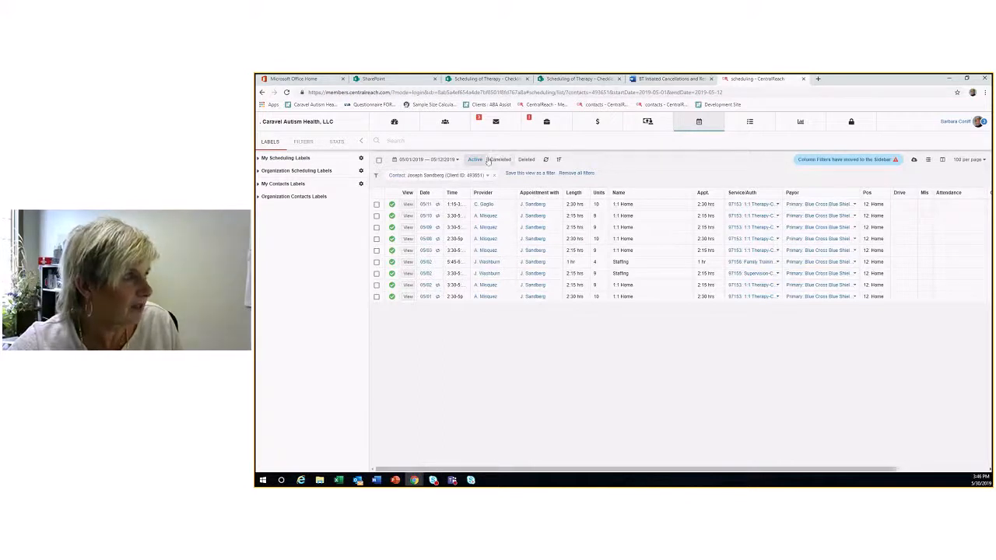
# - Show only cancelled appointments and collapse the side panel to reveal the Cancel Reason column
pyautogui.click(502, 159)
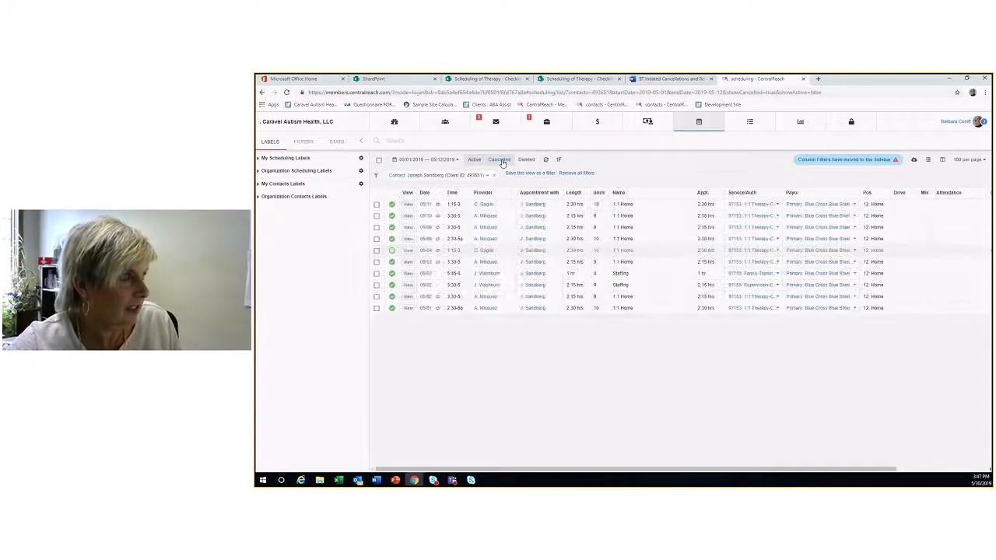
pyautogui.click(498, 159)
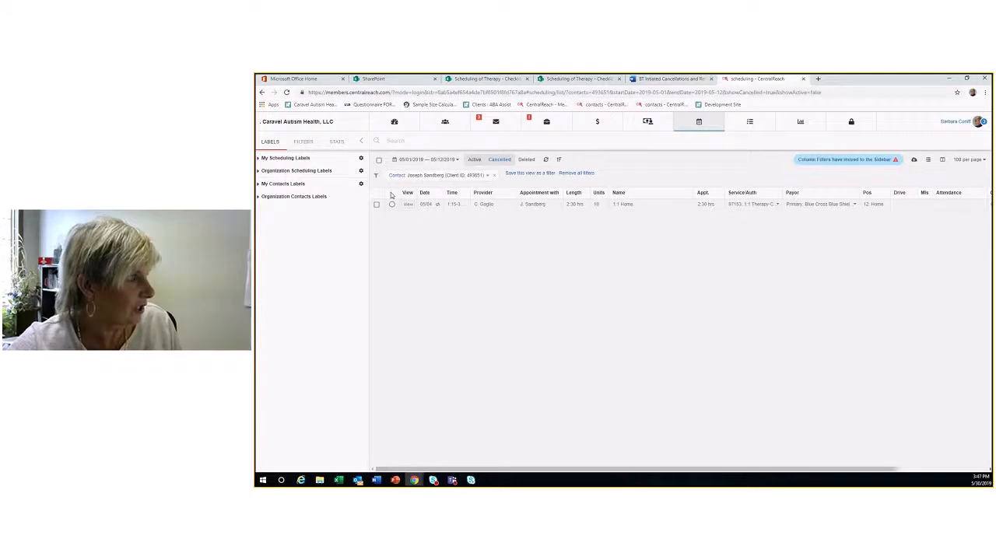
pyautogui.moveTo(361, 140)
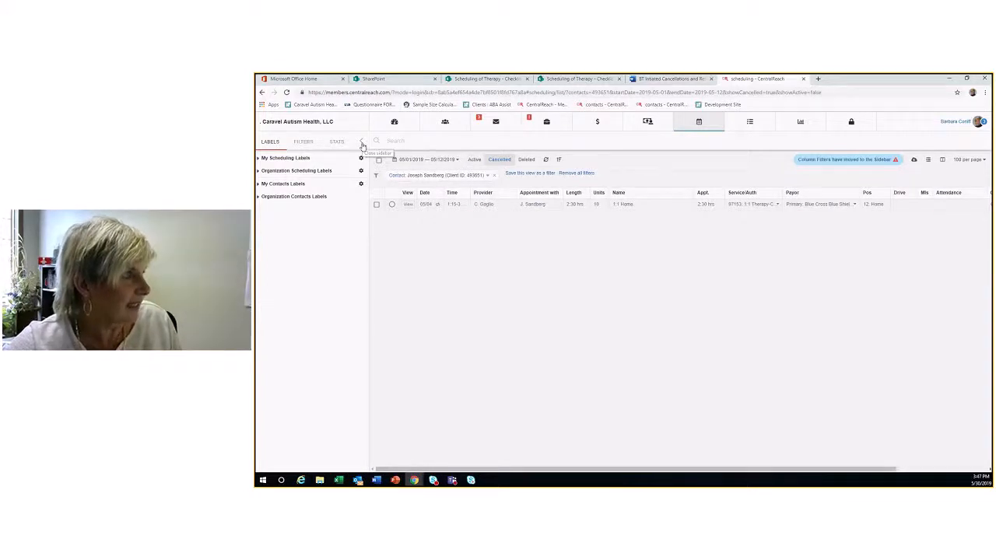
pyautogui.click(361, 145)
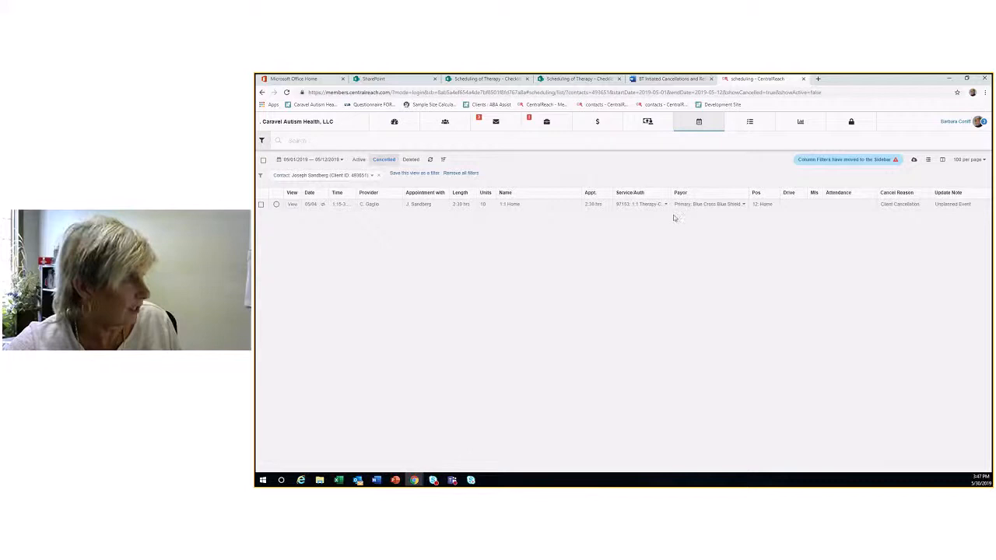
pyautogui.moveTo(480, 221)
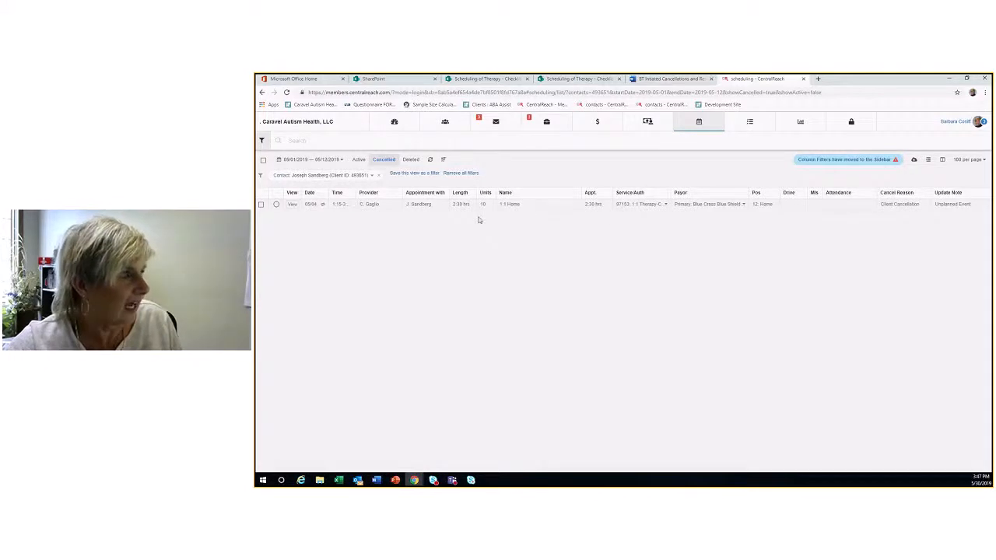
pyautogui.moveTo(535, 210)
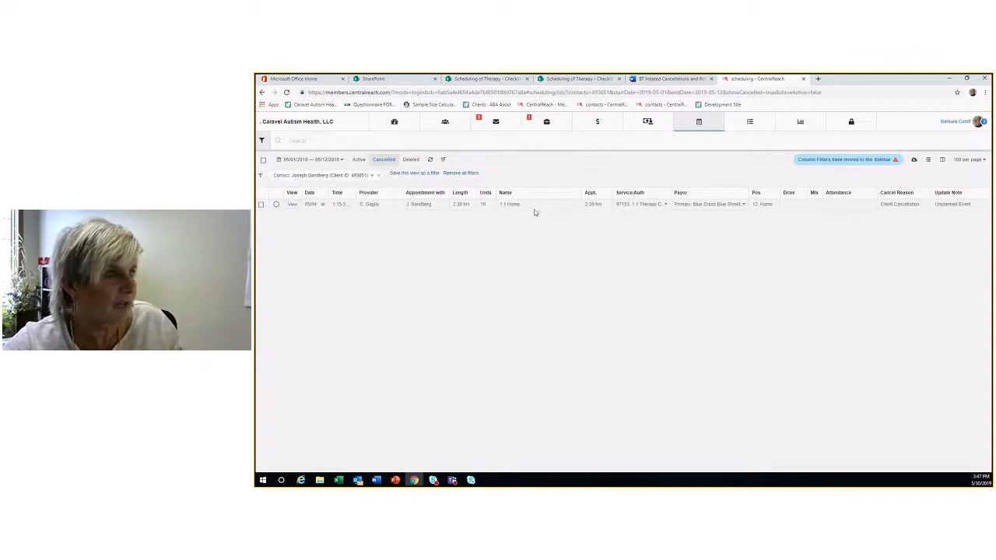
pyautogui.moveTo(597, 210)
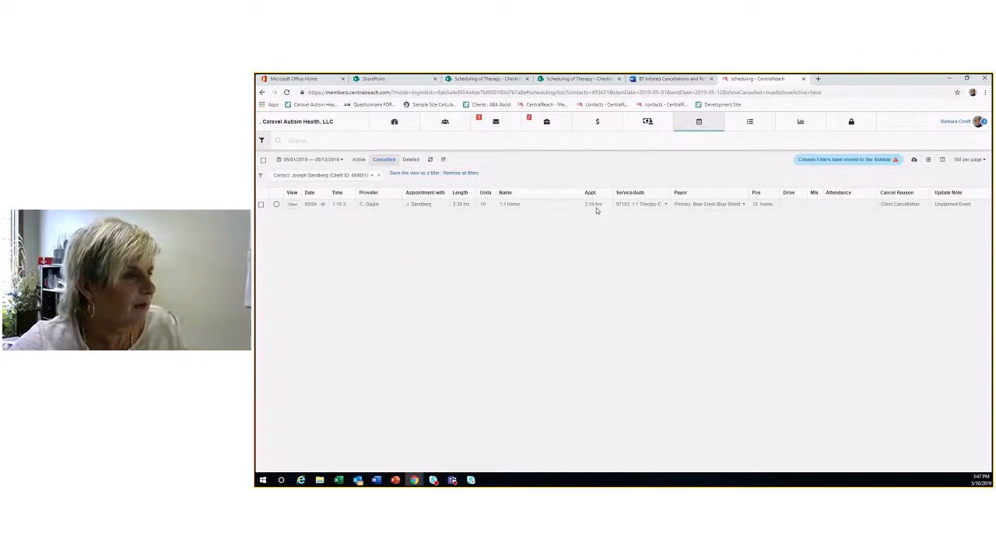
pyautogui.moveTo(641, 215)
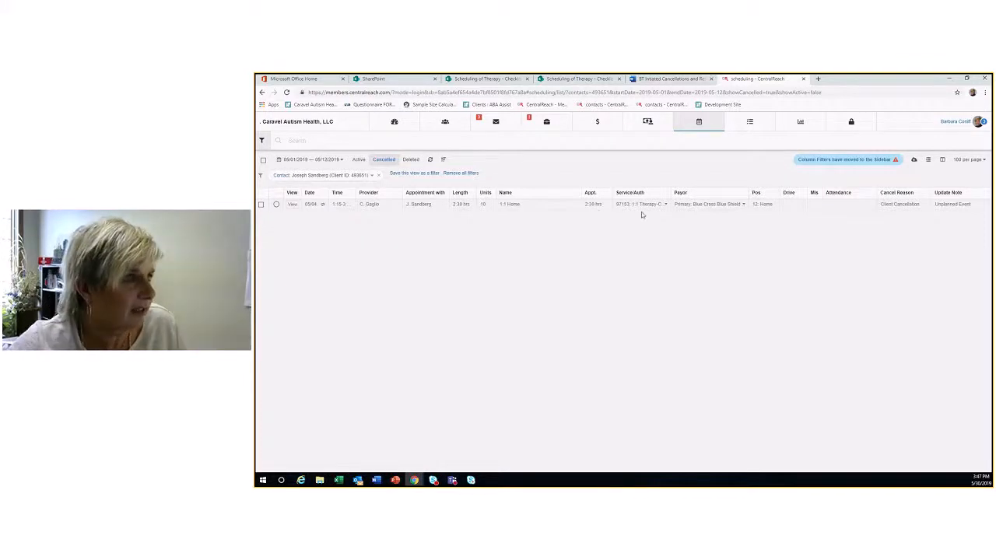
pyautogui.moveTo(630, 172)
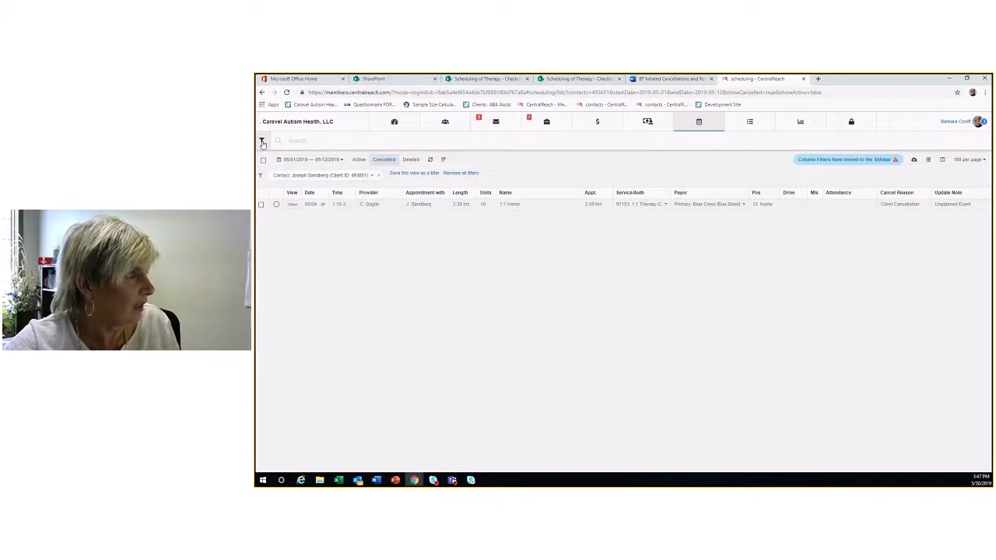
# - Restore the Labels panel and filter the cancelled list to one office location label
pyautogui.click(263, 140)
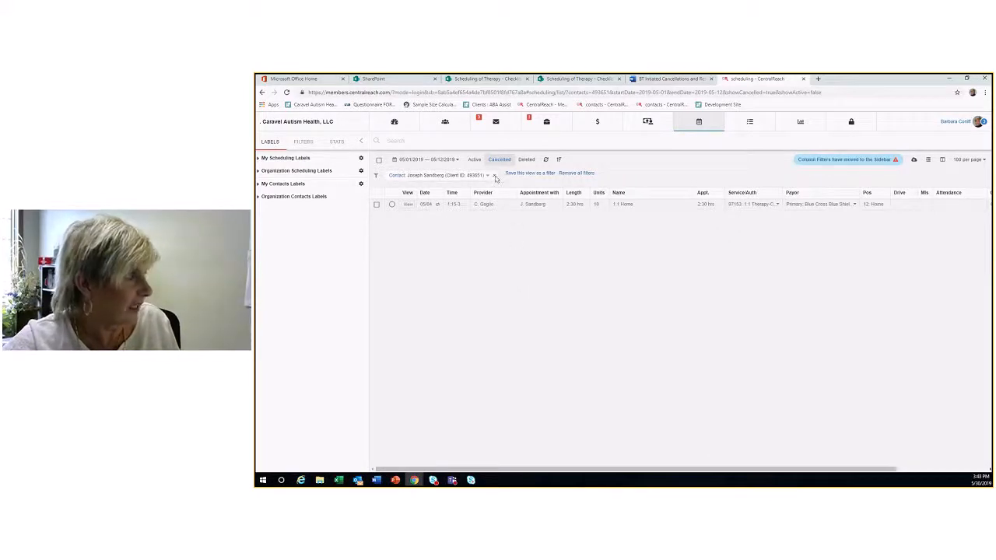
pyautogui.click(576, 173)
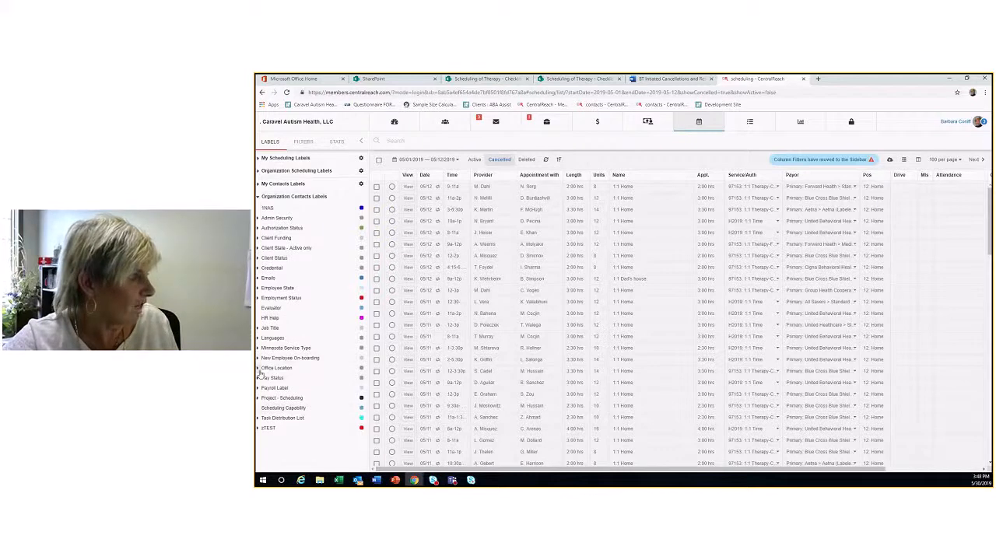
pyautogui.click(277, 367)
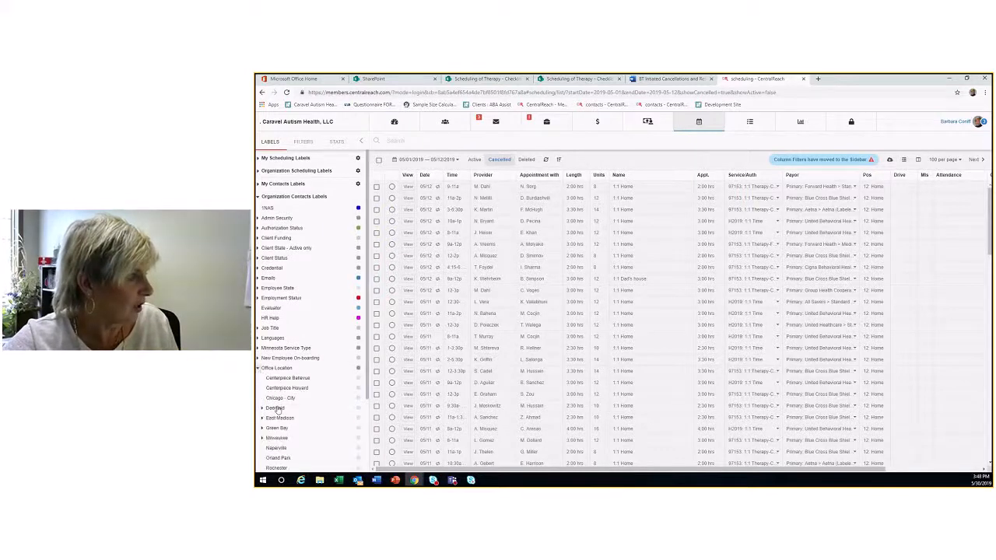
pyautogui.click(274, 408)
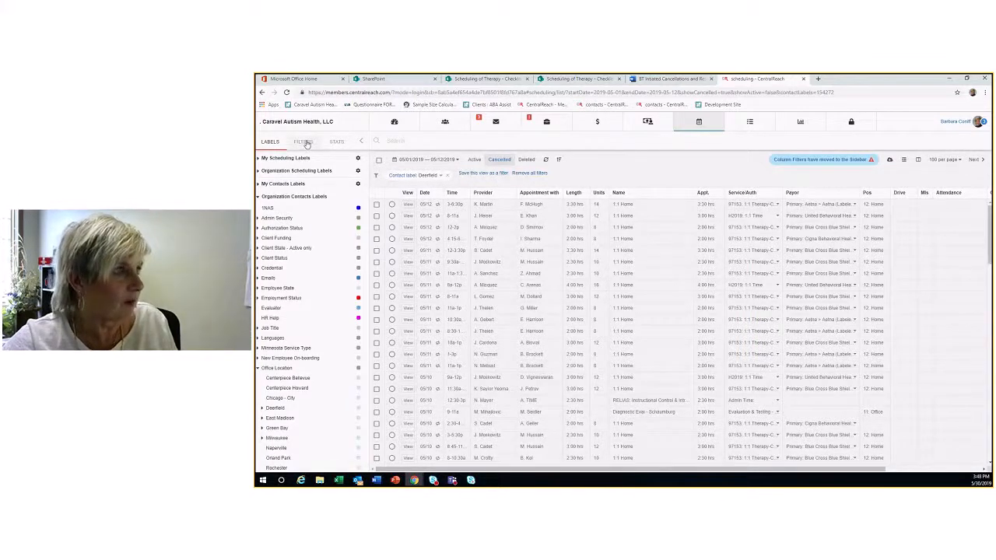
# - Show the Filters groups, collapse the panel to view Cancel Reason and Update Note, then expand it again
pyautogui.click(303, 141)
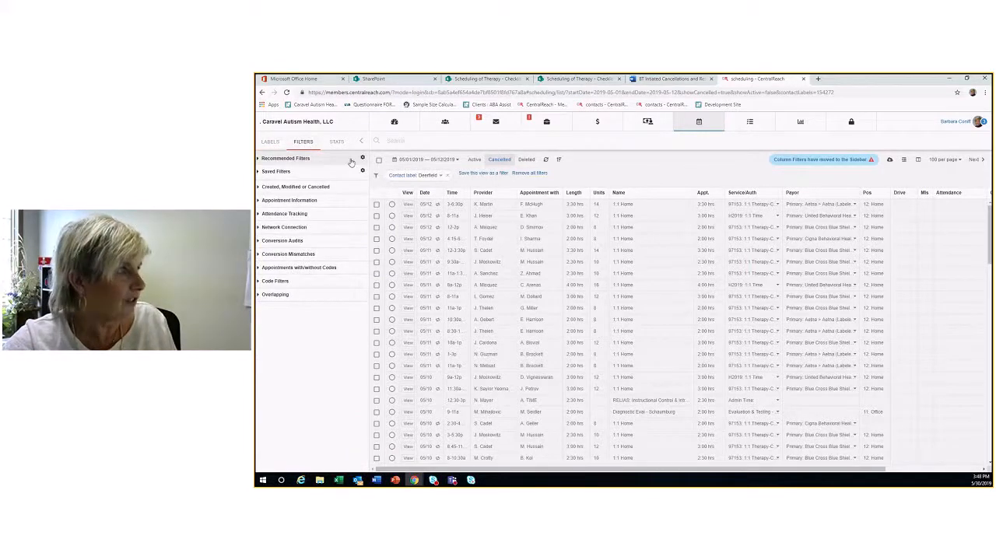
pyautogui.click(361, 140)
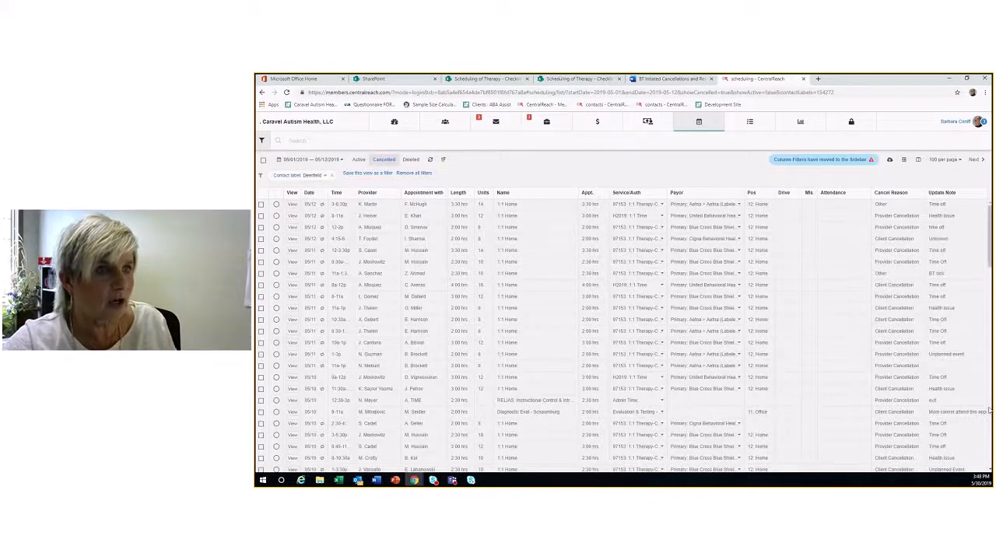
pyautogui.moveTo(942, 308)
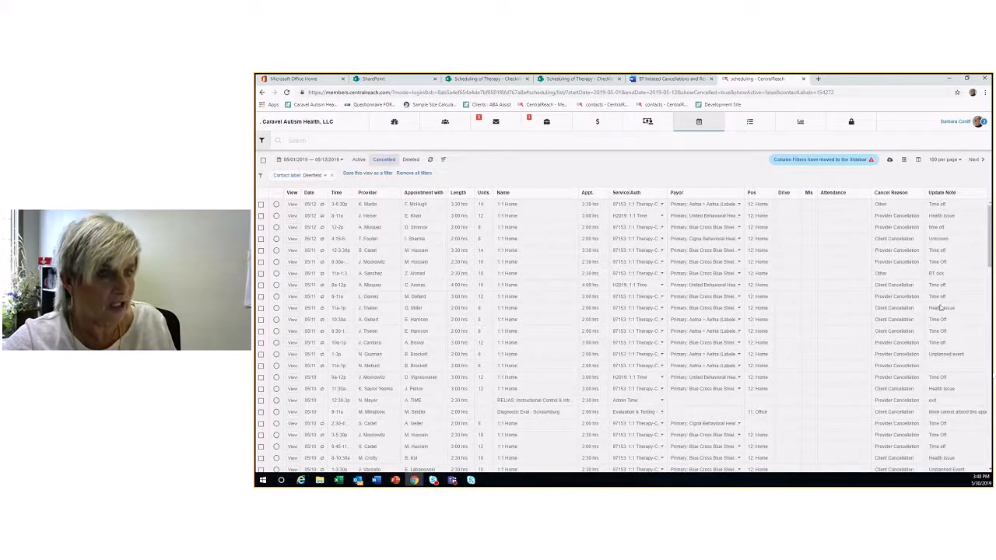
pyautogui.moveTo(962, 380)
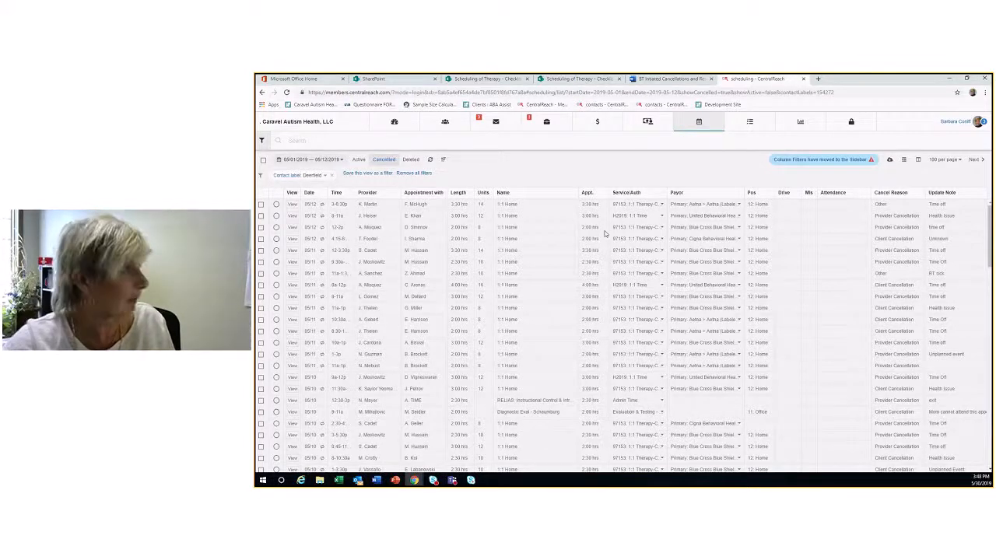
pyautogui.moveTo(643, 247)
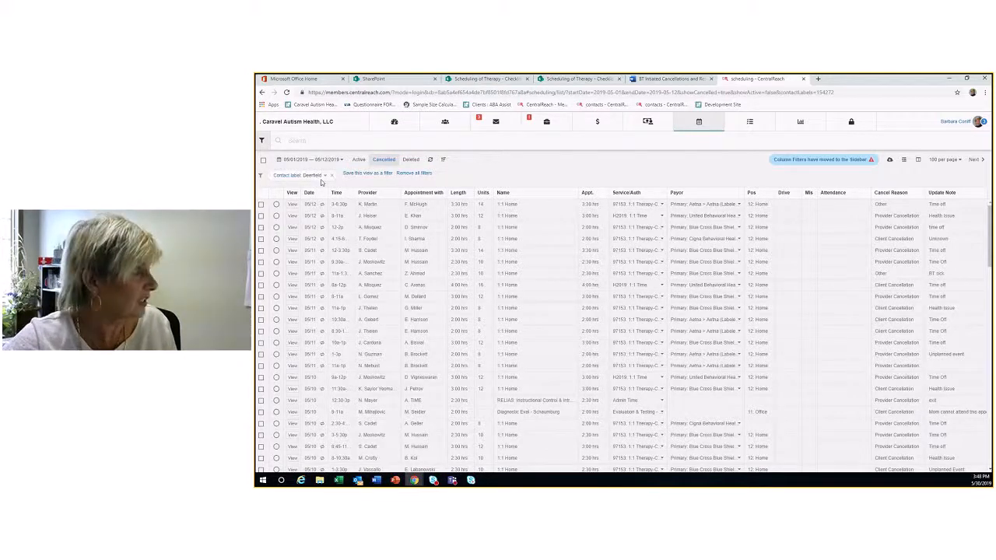
pyautogui.click(270, 140)
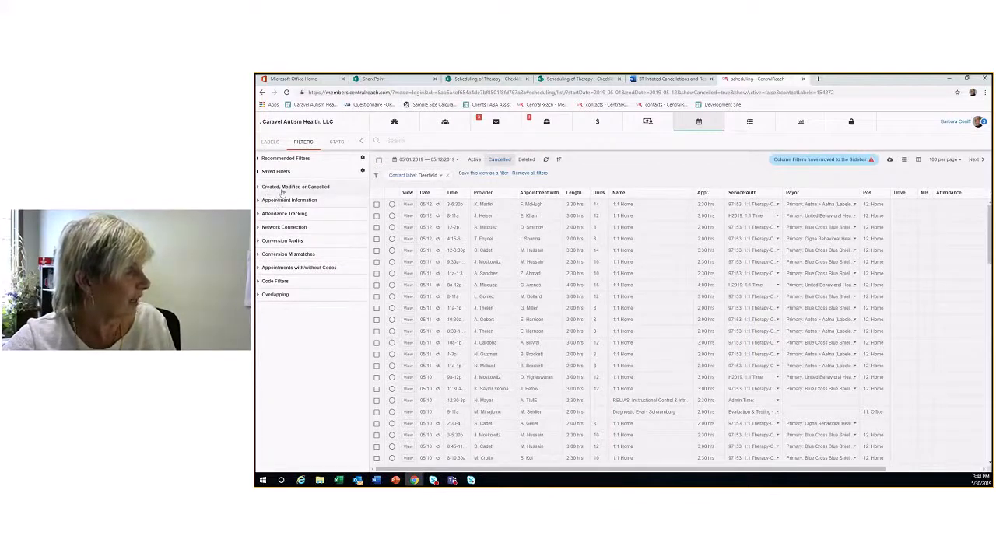
# - Set the Cancellation Reason filter to Provider Cancellation and review the resulting list
pyautogui.click(296, 187)
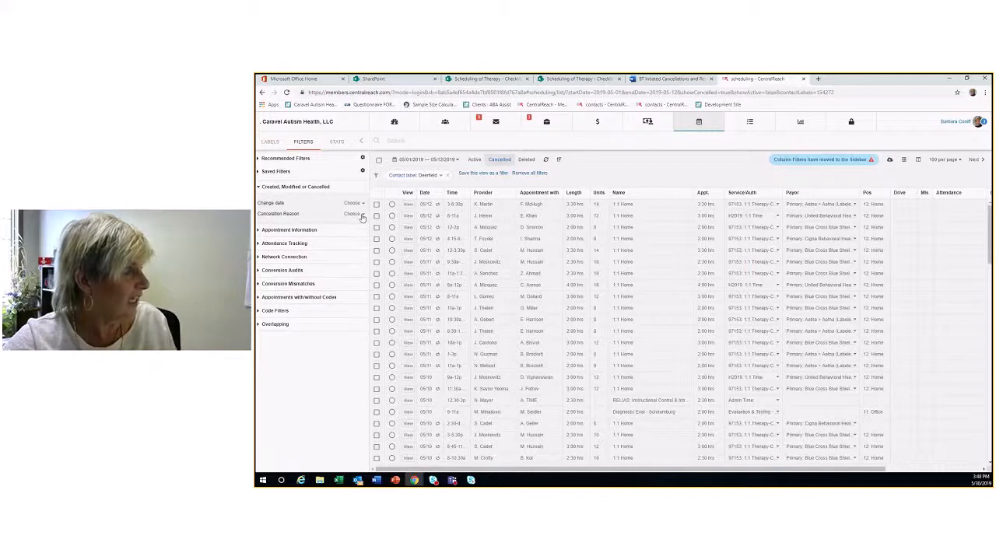
pyautogui.click(351, 214)
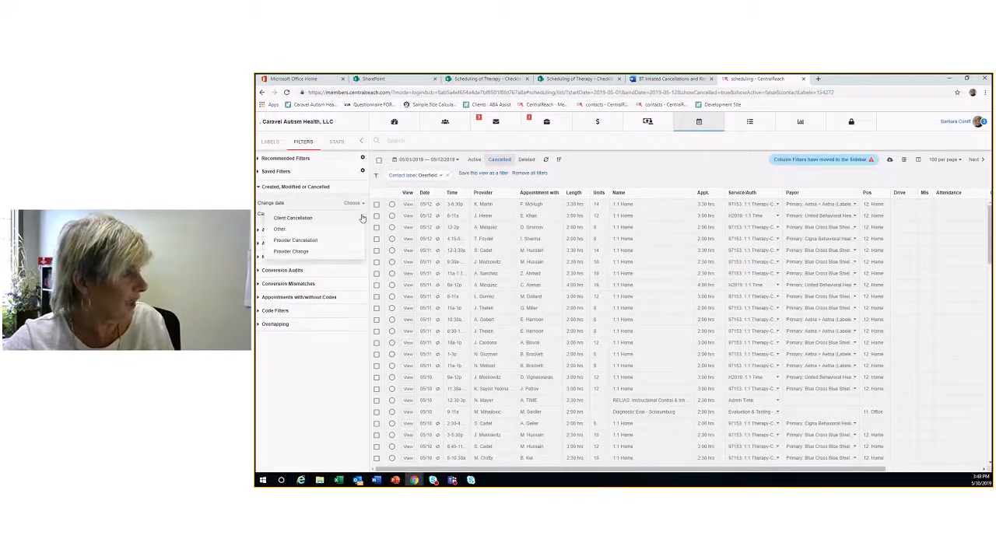
pyautogui.moveTo(360, 224)
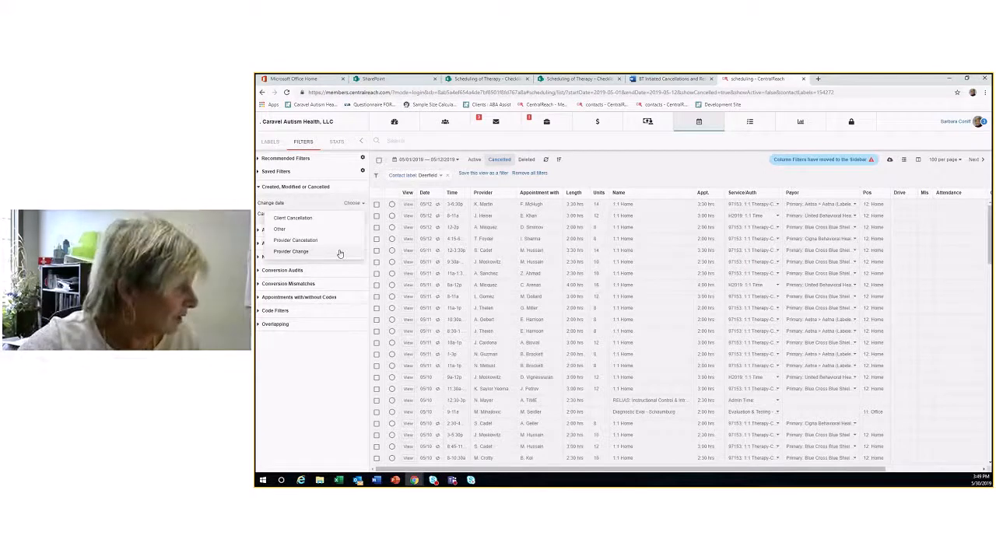
pyautogui.moveTo(330, 225)
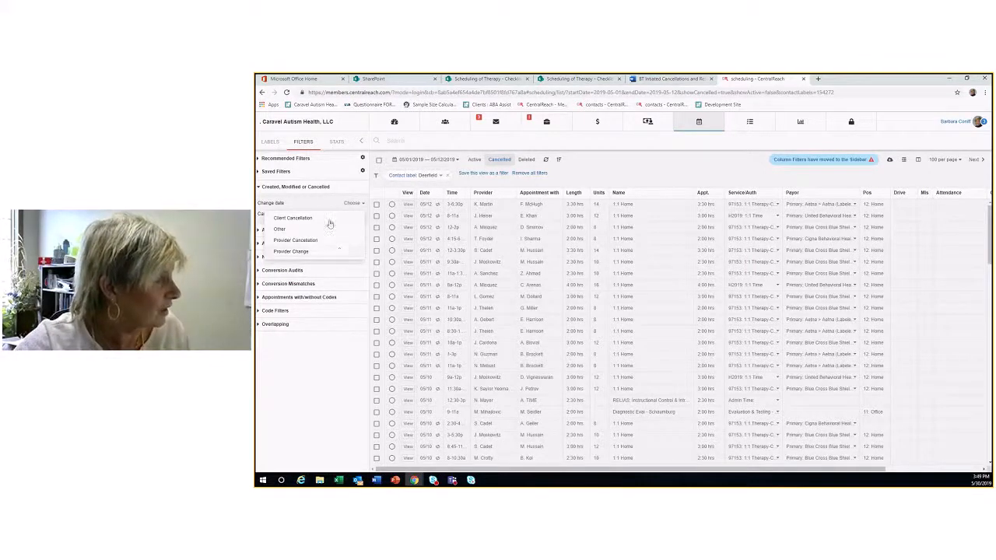
pyautogui.click(296, 240)
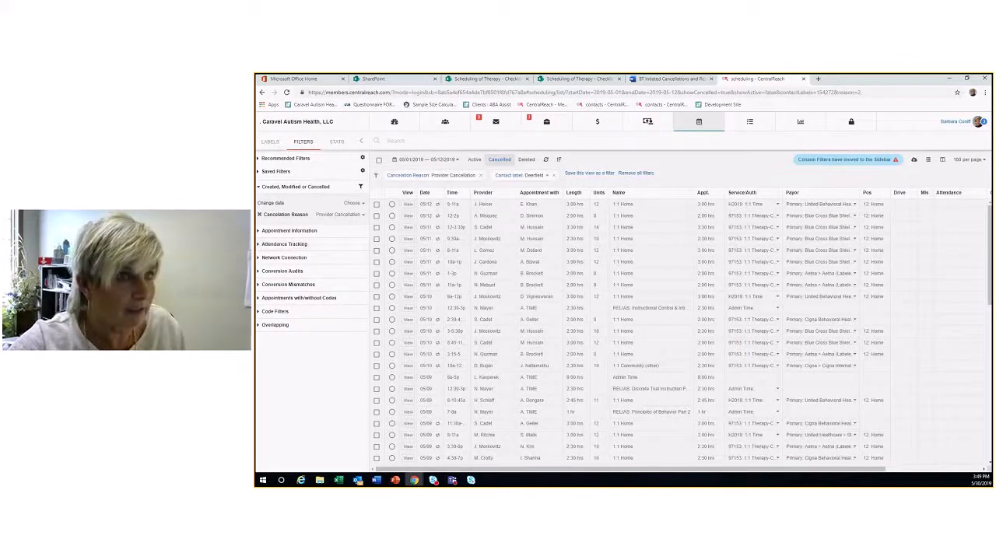
pyautogui.scroll(-3)
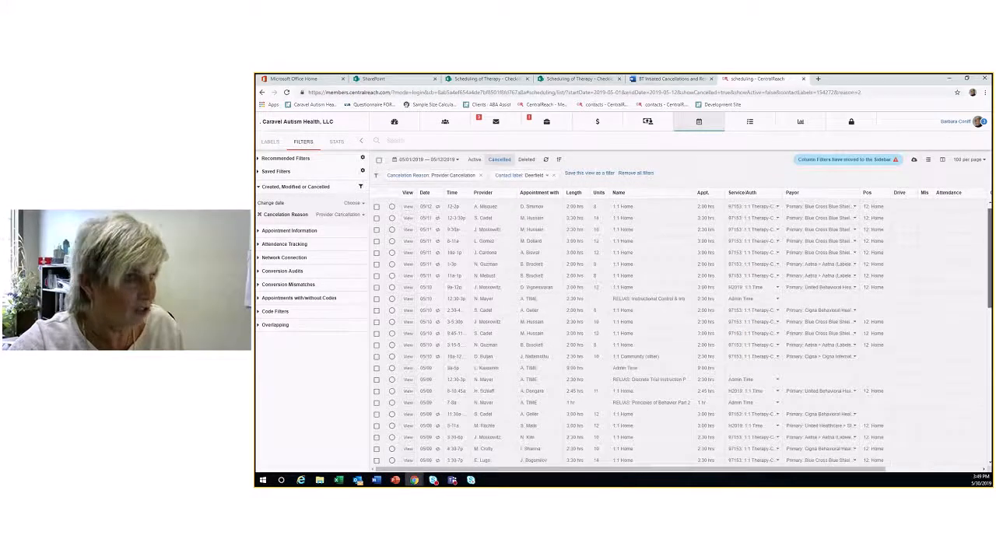
pyautogui.scroll(-3)
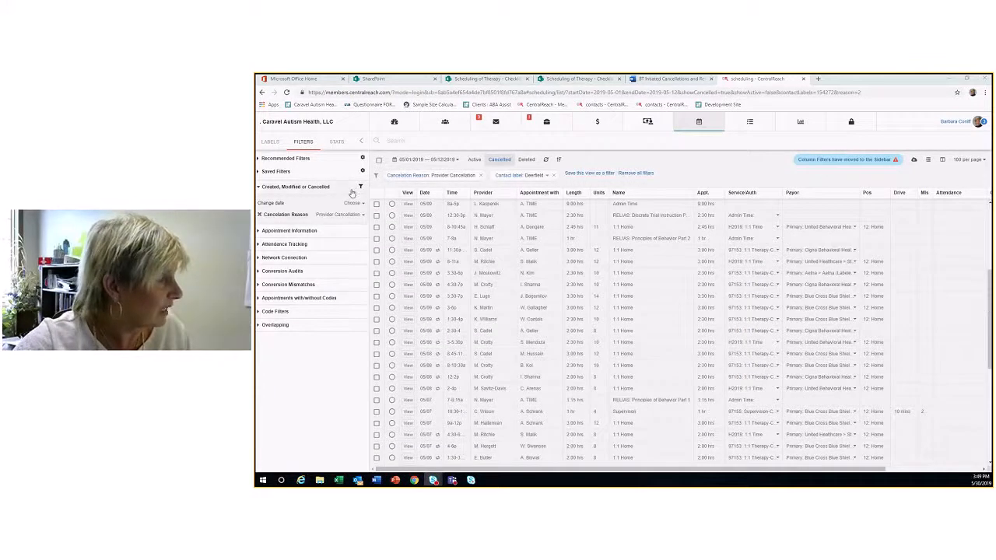
pyautogui.click(361, 140)
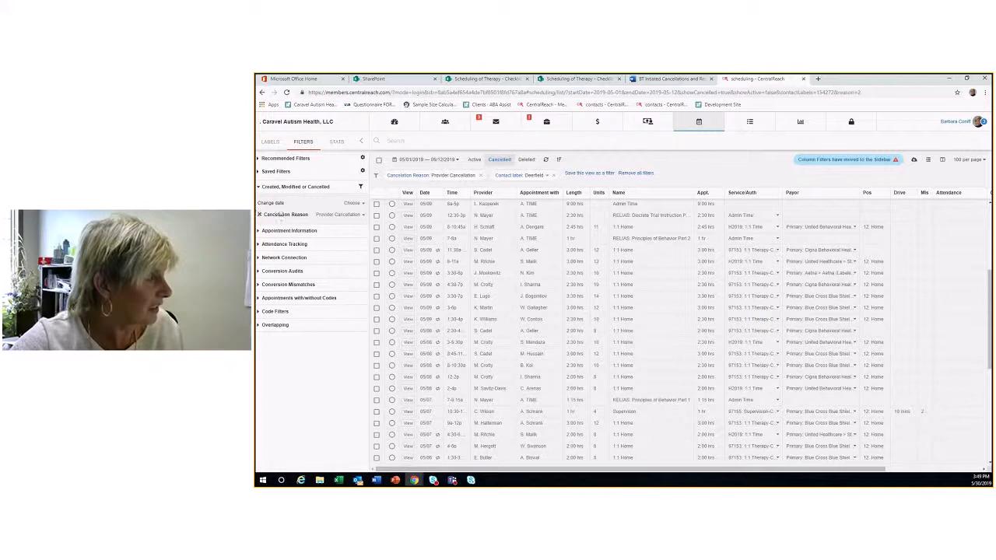
# - Reopen the cancellation reason choices and close them without changing the filter
pyautogui.click(339, 215)
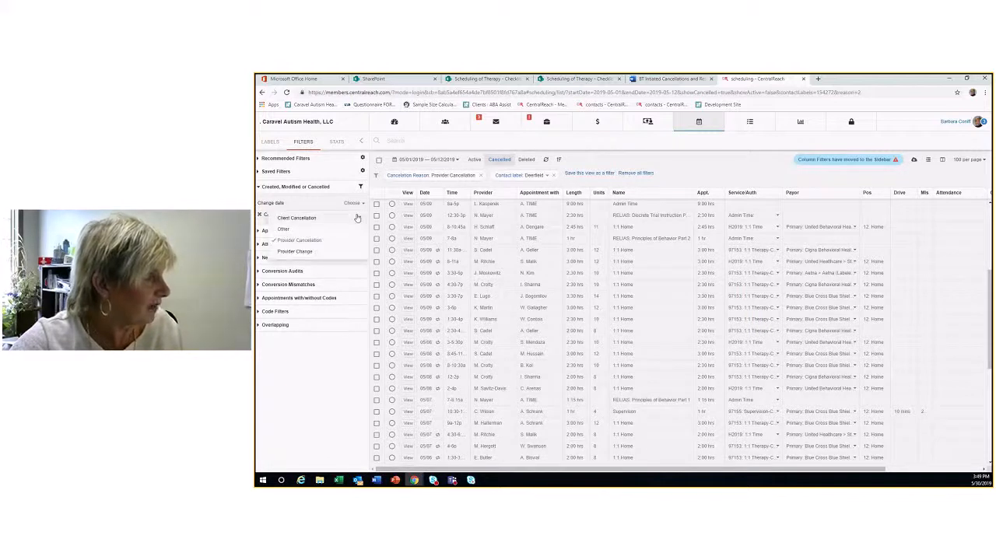
pyautogui.click(298, 240)
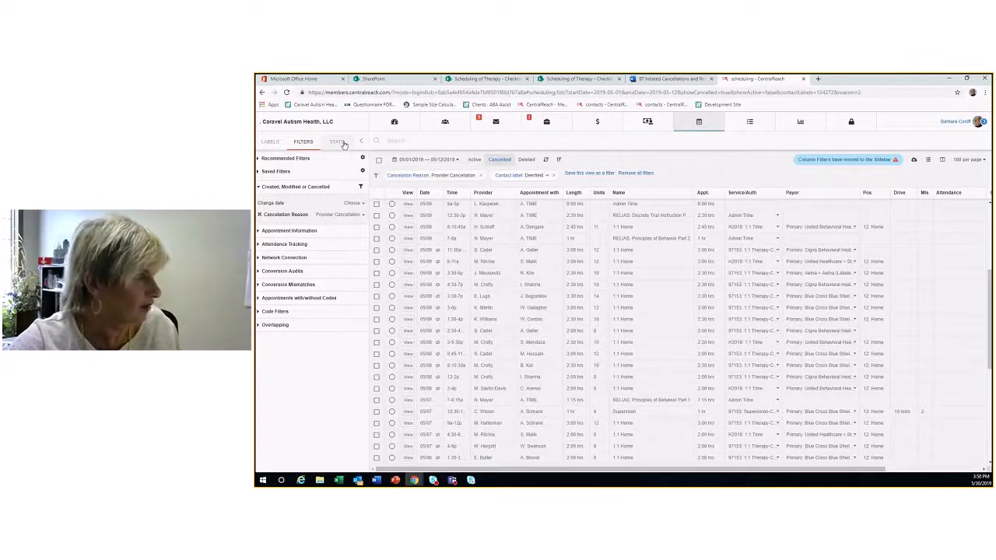
pyautogui.click(336, 142)
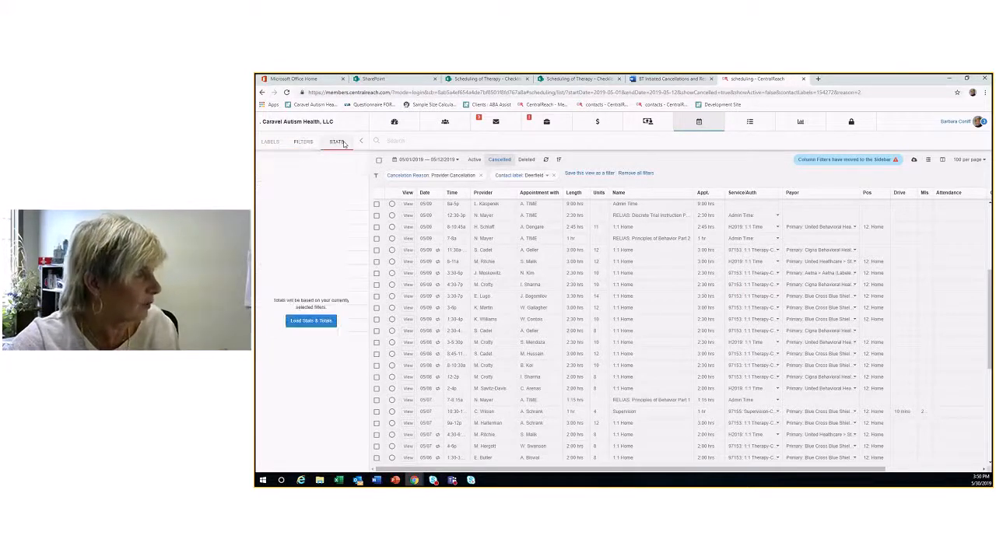
pyautogui.click(311, 321)
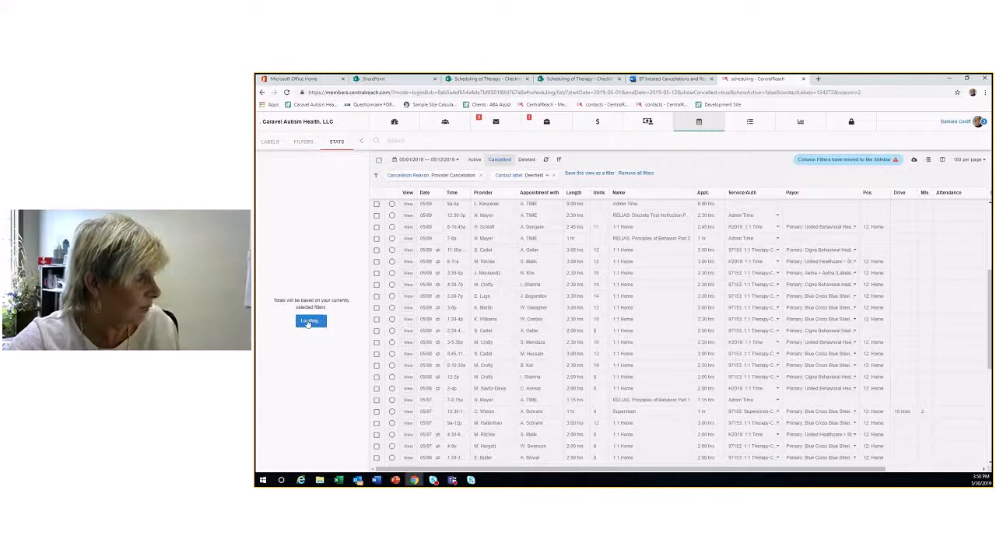
pyautogui.click(310, 320)
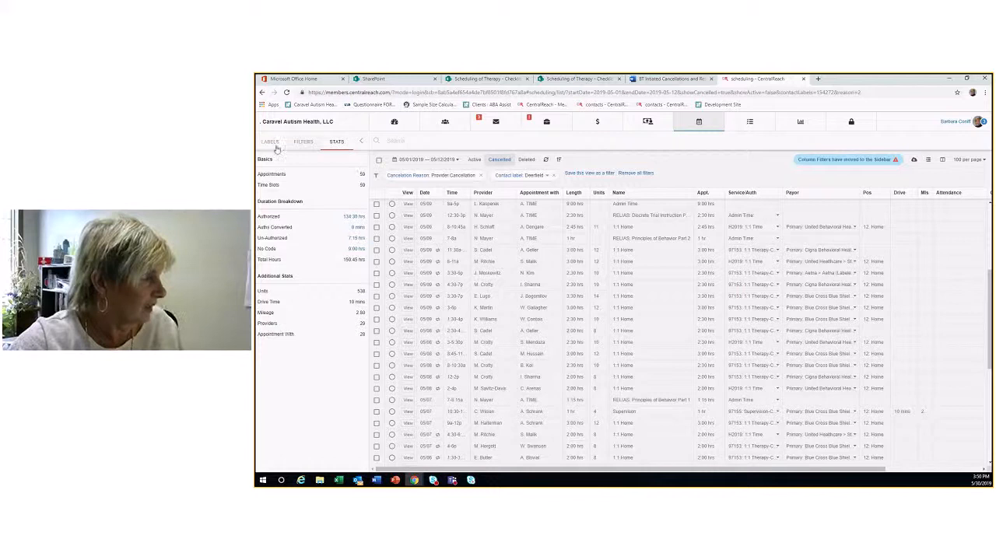
pyautogui.click(304, 140)
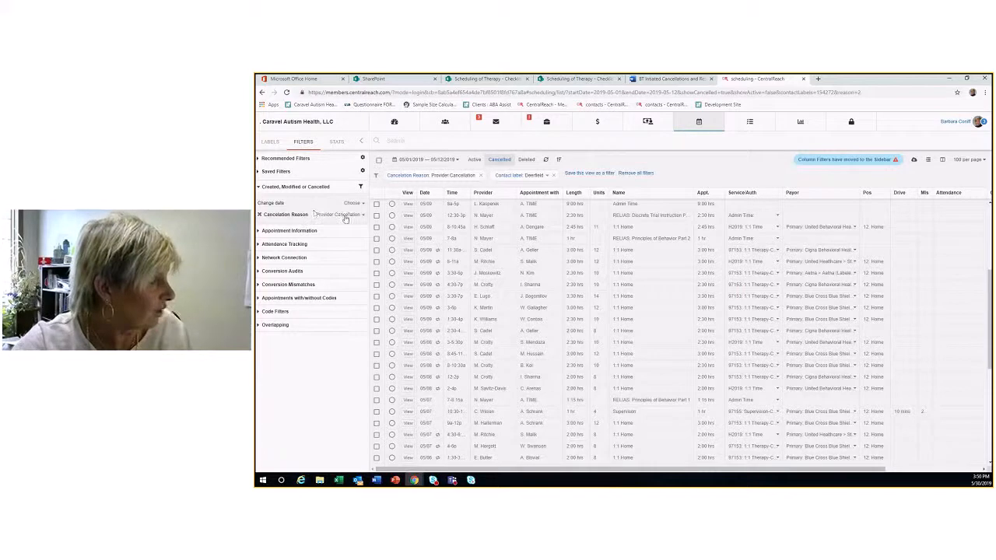
# - Change the cancellation reason to Provider Change and load stats for those appointments
pyautogui.click(340, 215)
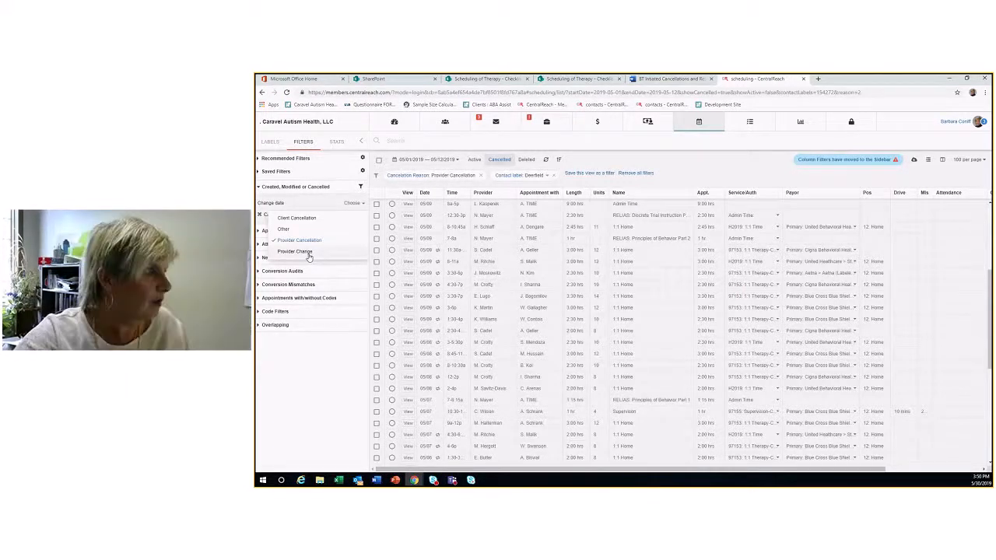
pyautogui.click(294, 253)
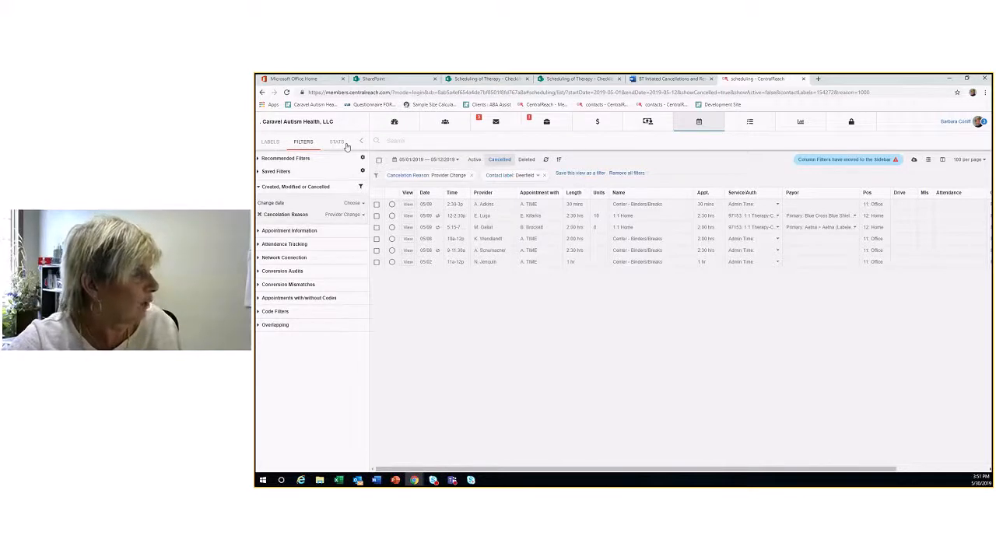
pyautogui.click(337, 142)
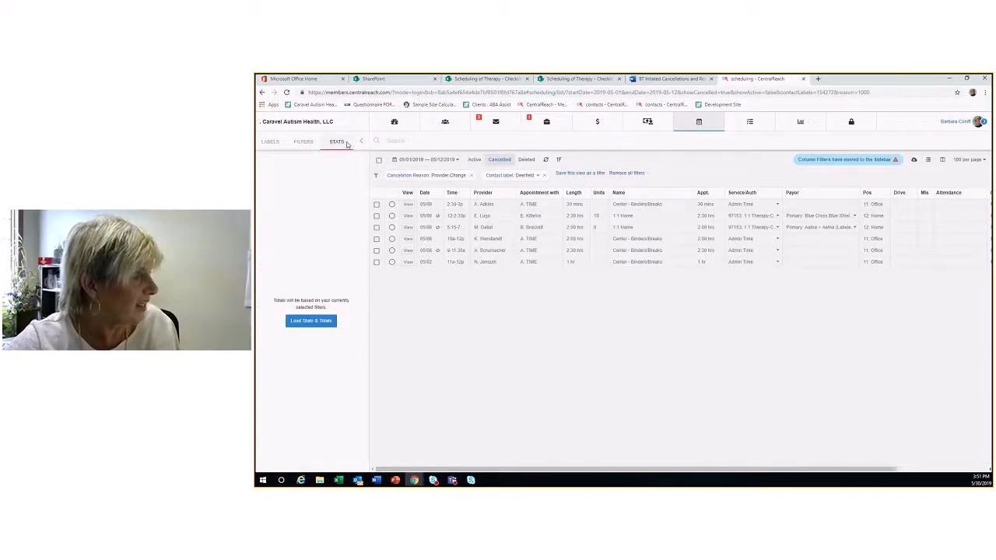
pyautogui.click(311, 321)
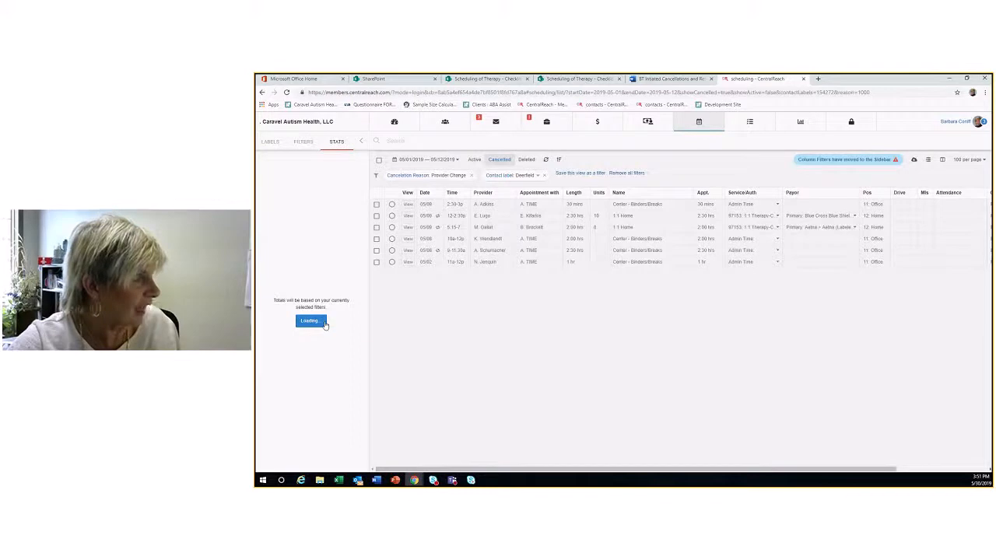
pyautogui.click(308, 321)
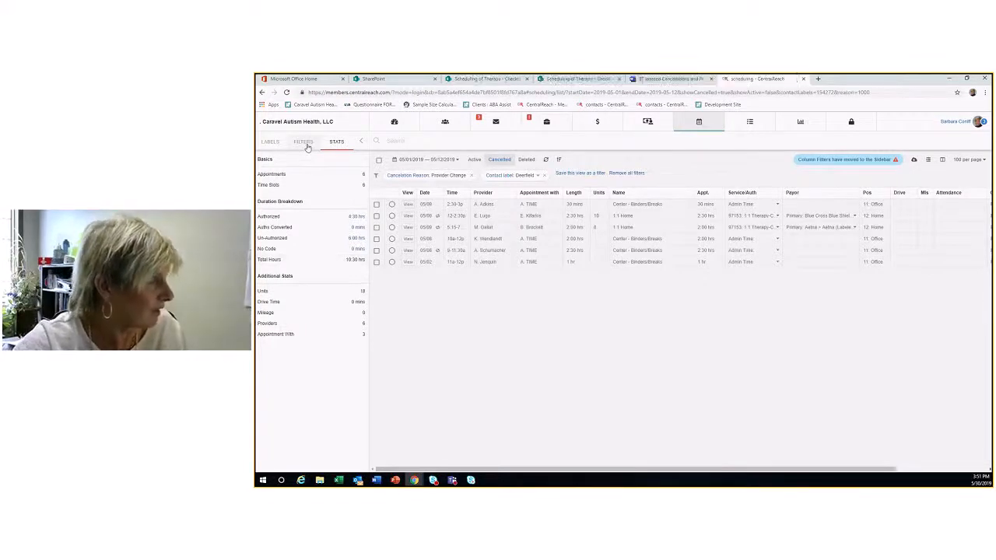
# - Clear the reason filter and reapply Provider Cancellation so the list fills with matching appointments
pyautogui.click(302, 142)
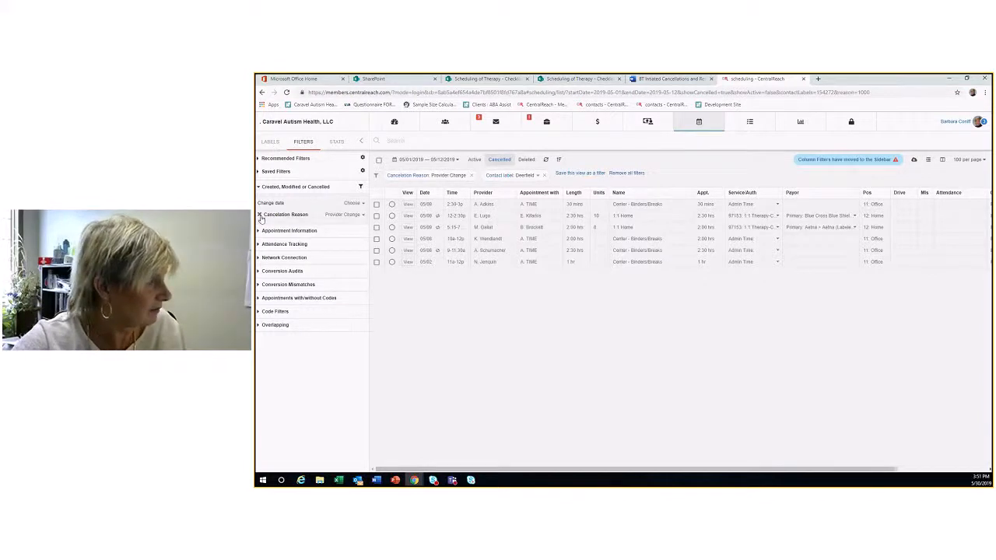
pyautogui.click(472, 174)
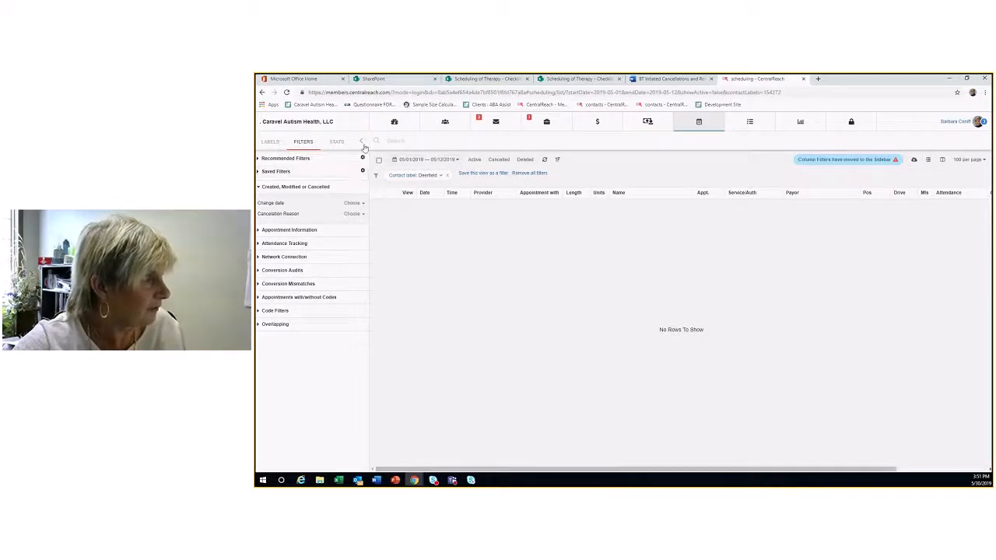
pyautogui.click(353, 215)
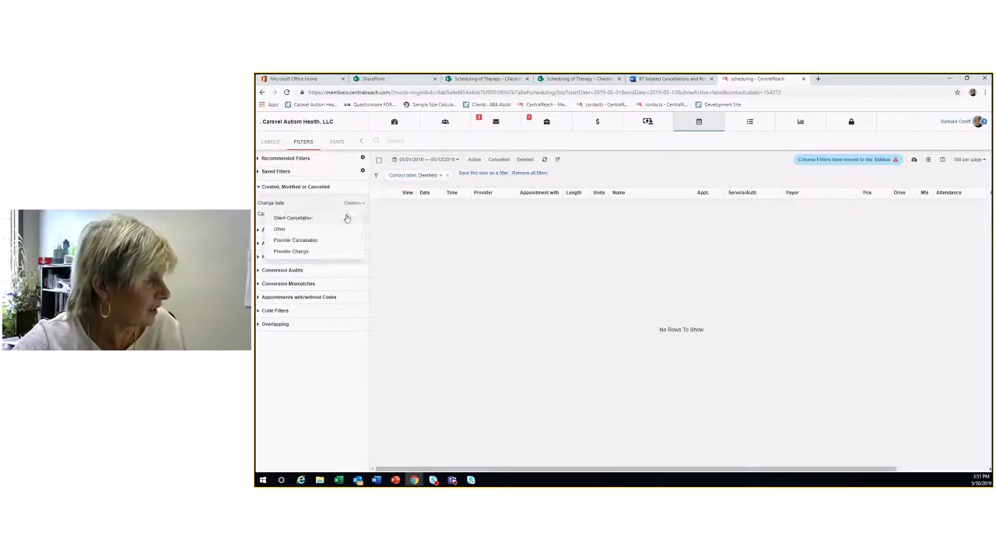
pyautogui.click(295, 239)
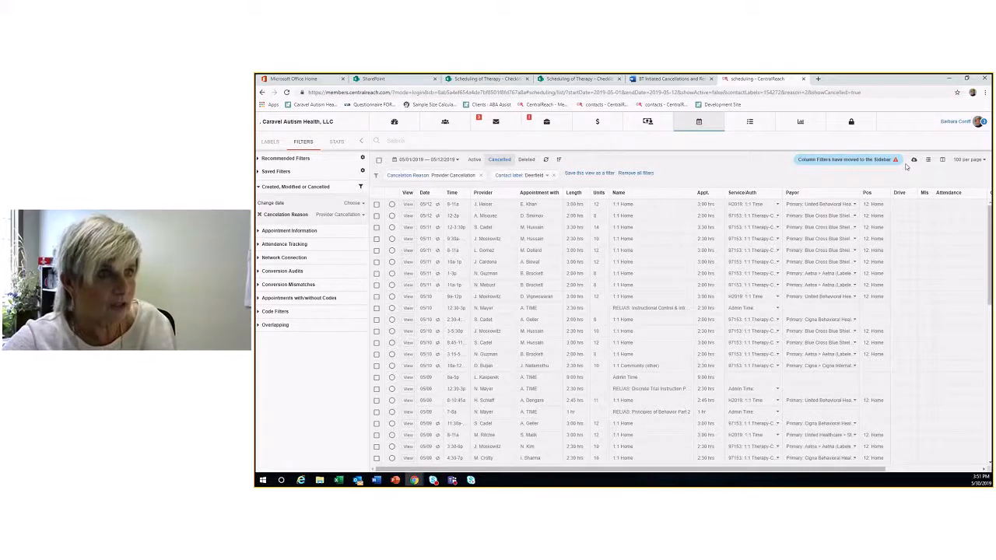
# - Export the filtered cancelled-appointment list as CSV and go to the export files
pyautogui.click(915, 159)
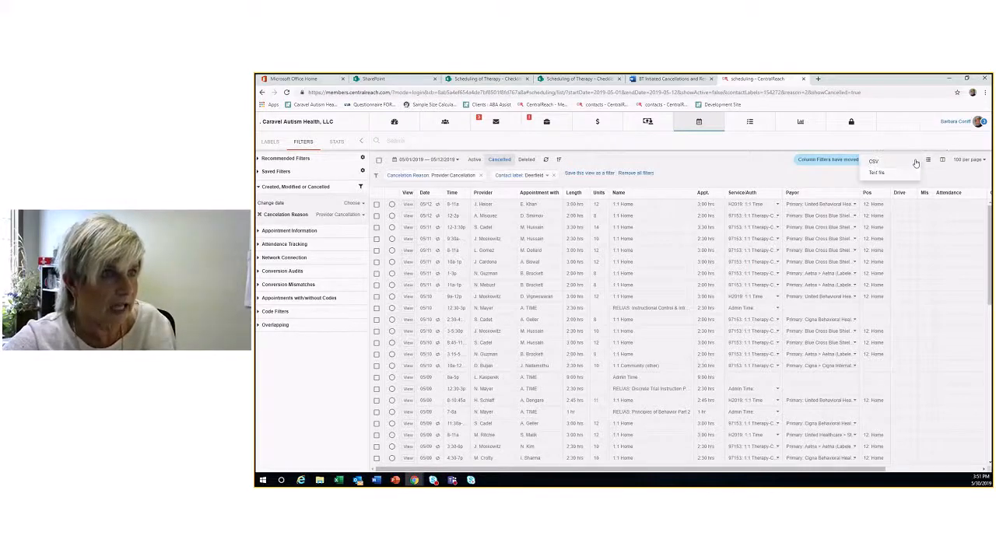
pyautogui.click(875, 160)
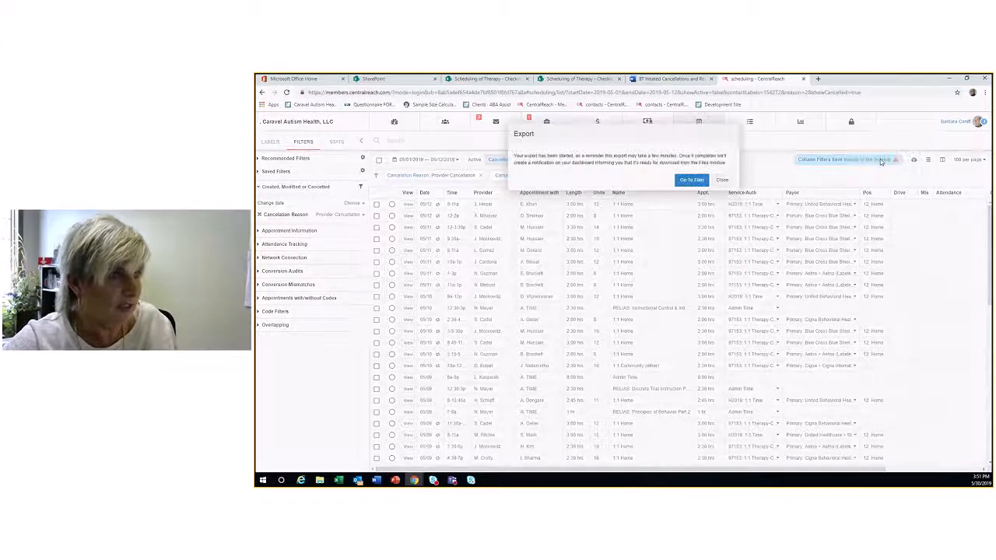
pyautogui.click(691, 180)
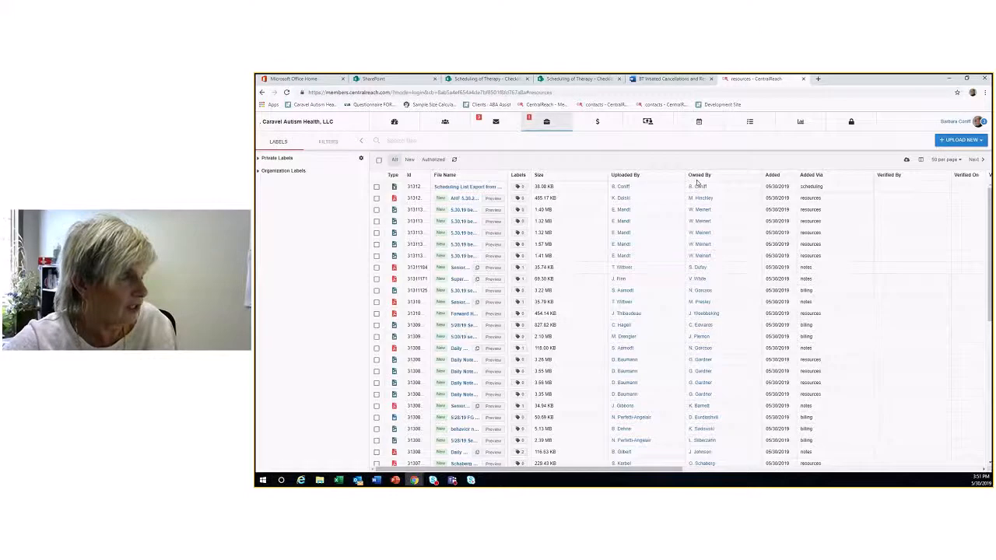
# - Download the Scheduling List Export file from its download link
pyautogui.click(467, 187)
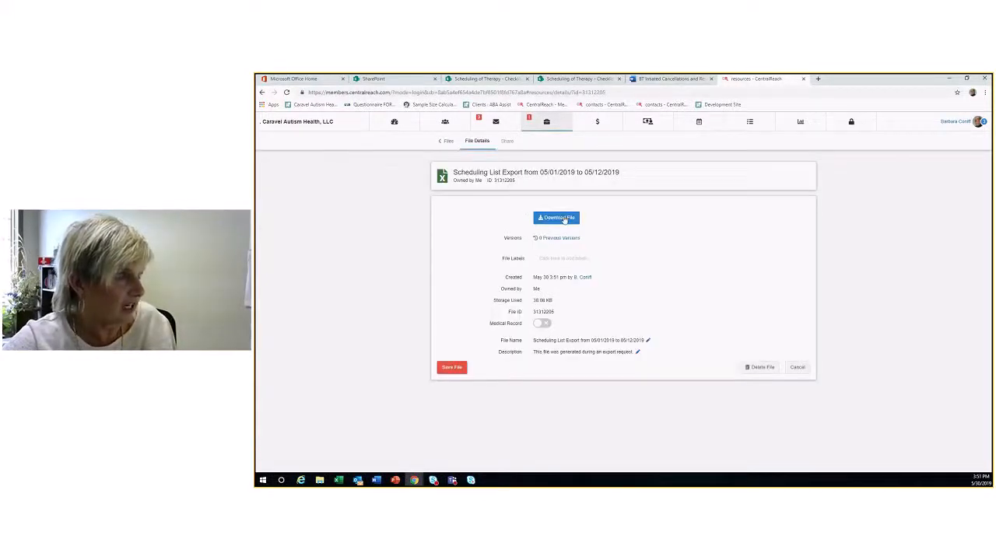
pyautogui.click(557, 218)
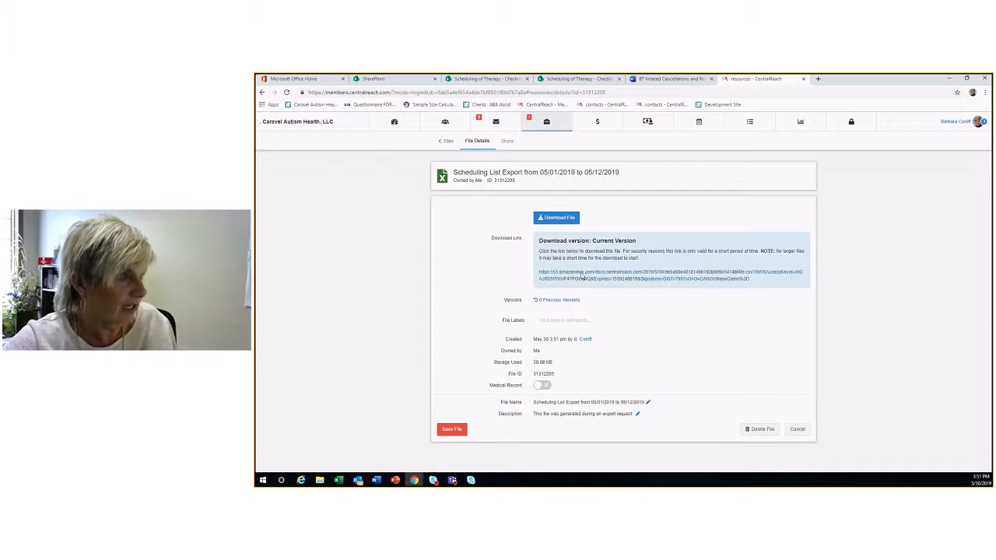
pyautogui.click(557, 218)
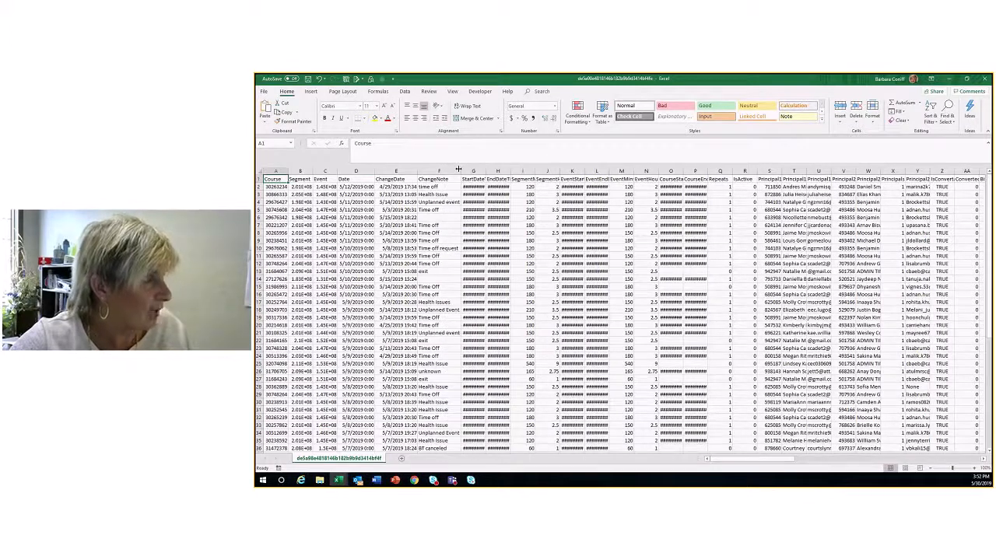
# - Sort the sheet by the ChangeNote column A to Z, expanding the selection to keep rows intact
pyautogui.click(439, 170)
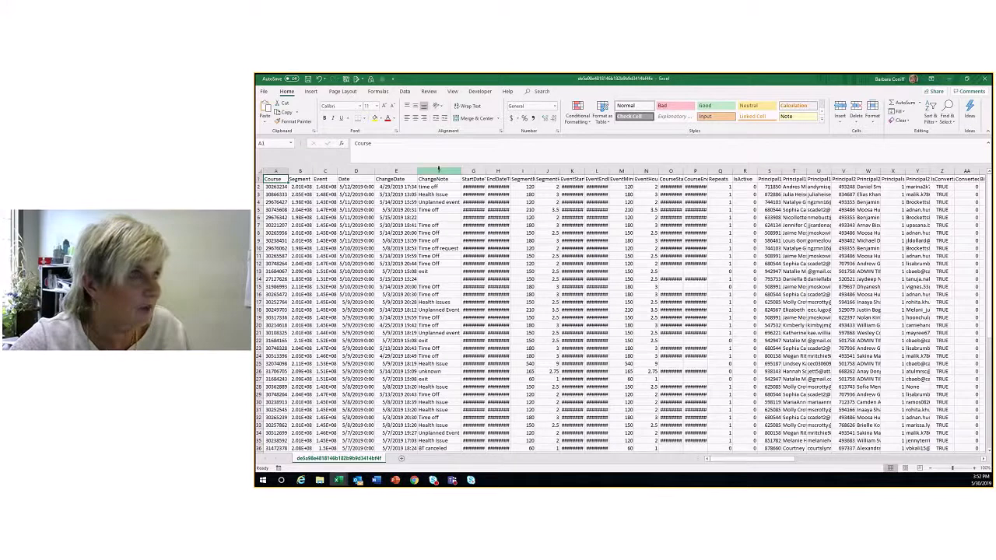
pyautogui.click(927, 115)
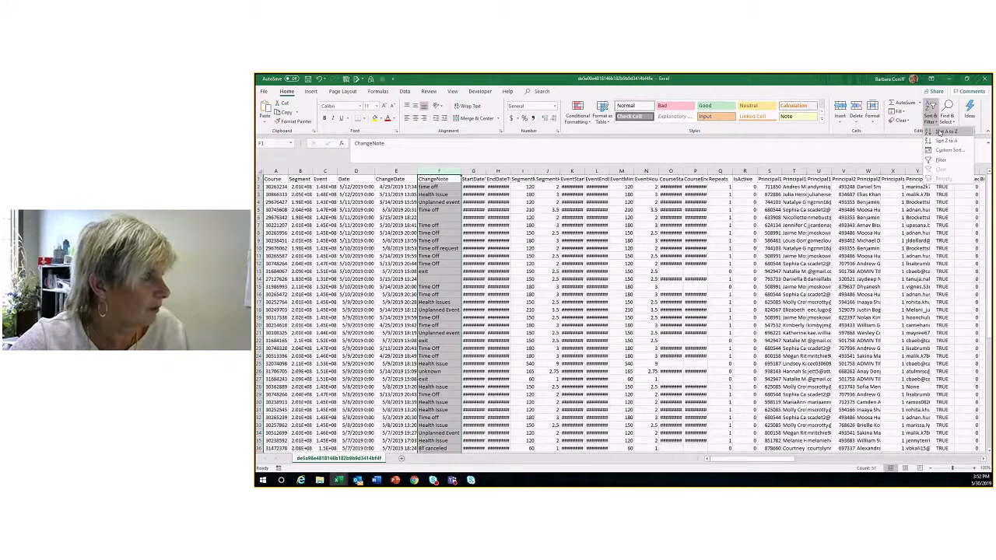
pyautogui.click(947, 131)
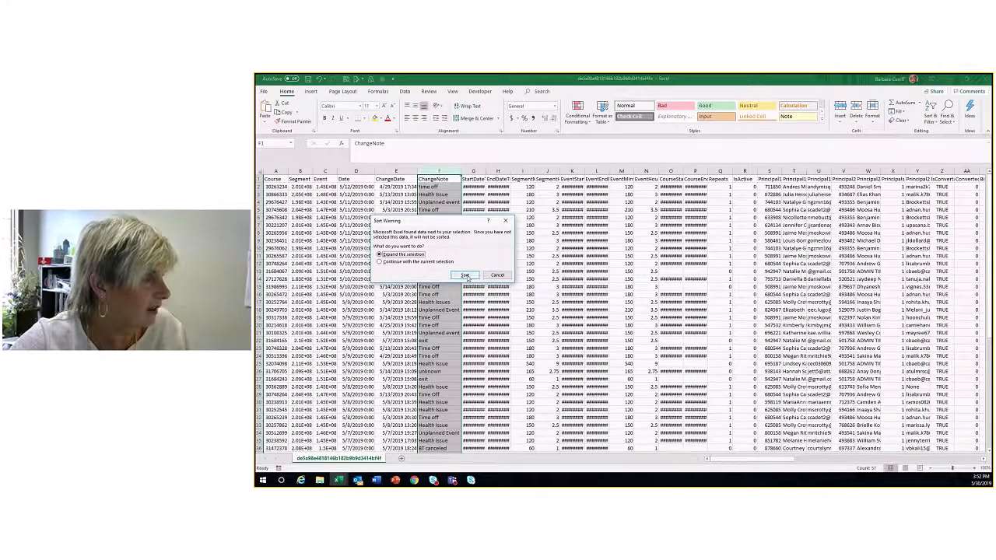
pyautogui.click(466, 274)
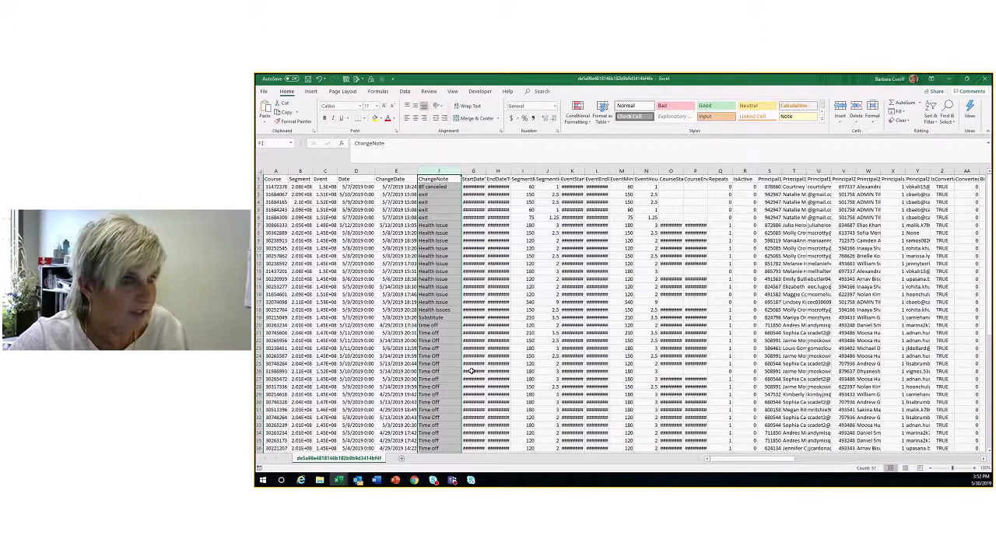
# - Scroll through the sorted rows and begin selecting unneeded columns to remove
pyautogui.scroll(-3)
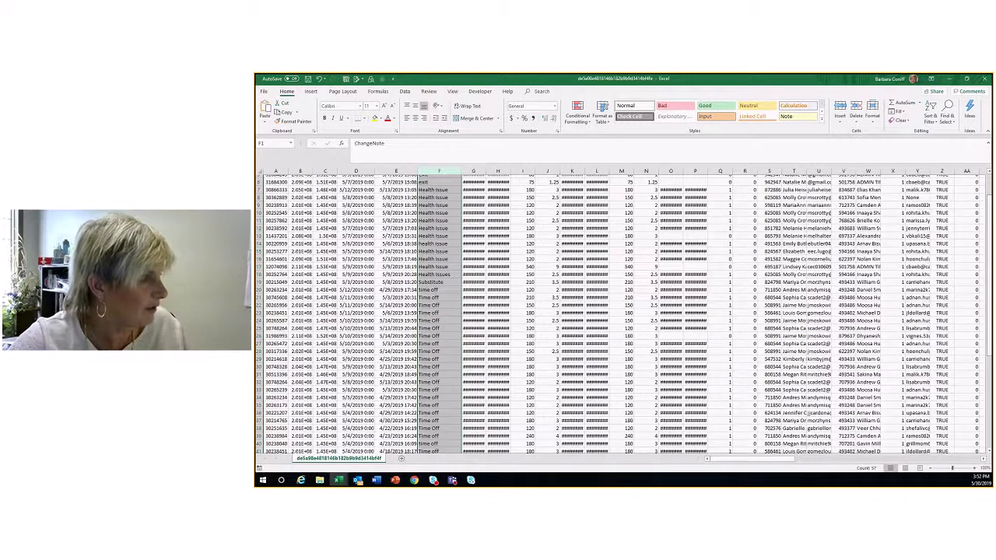
pyautogui.scroll(-3)
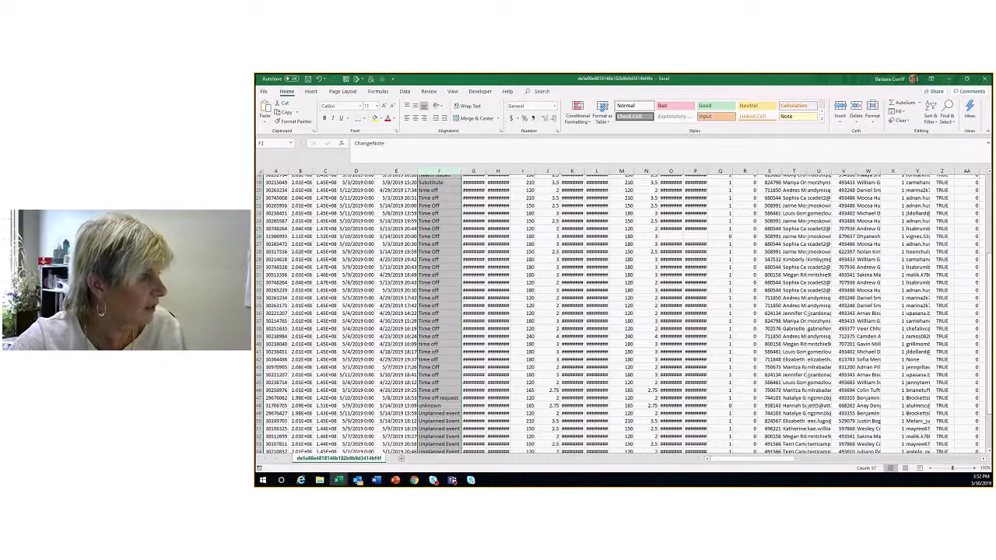
pyautogui.scroll(3)
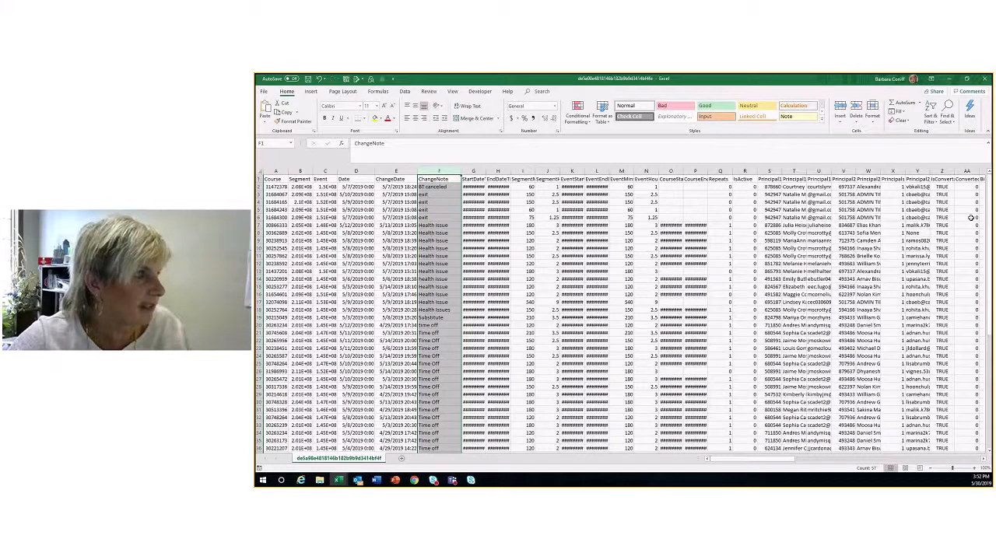
pyautogui.click(523, 172)
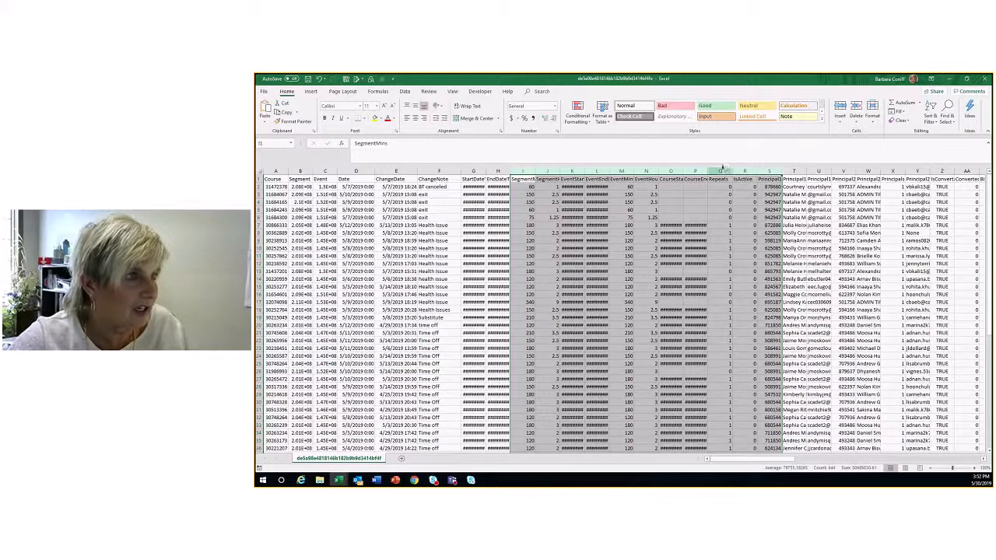
# - Sort the cancellation rows by the PrincipalName (provider) column, A to Z
pyautogui.hscroll(3)
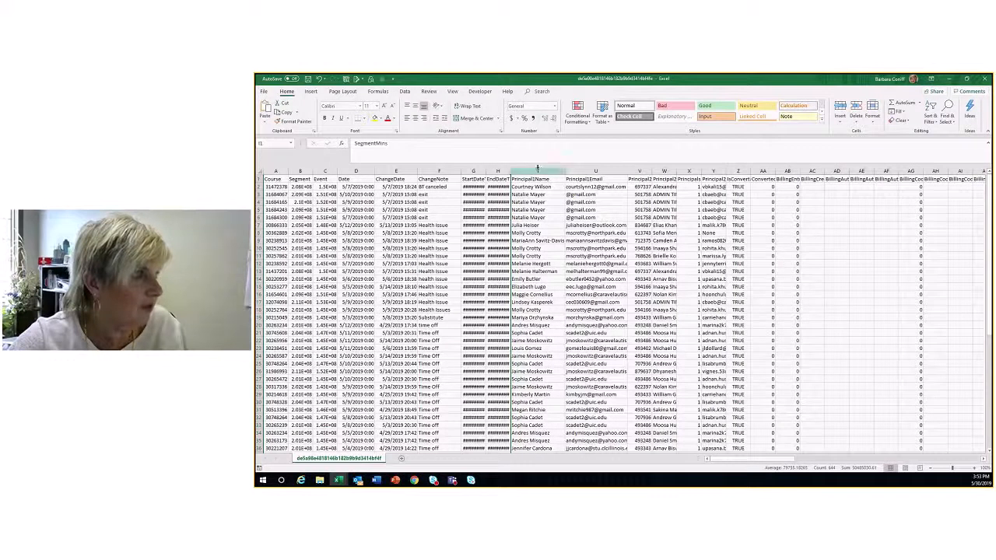
pyautogui.click(537, 179)
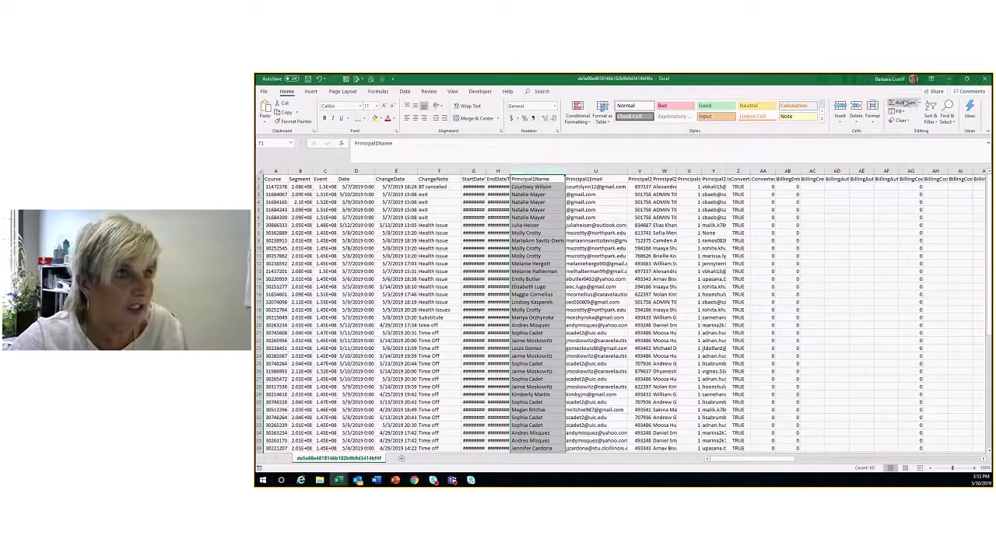
pyautogui.click(928, 115)
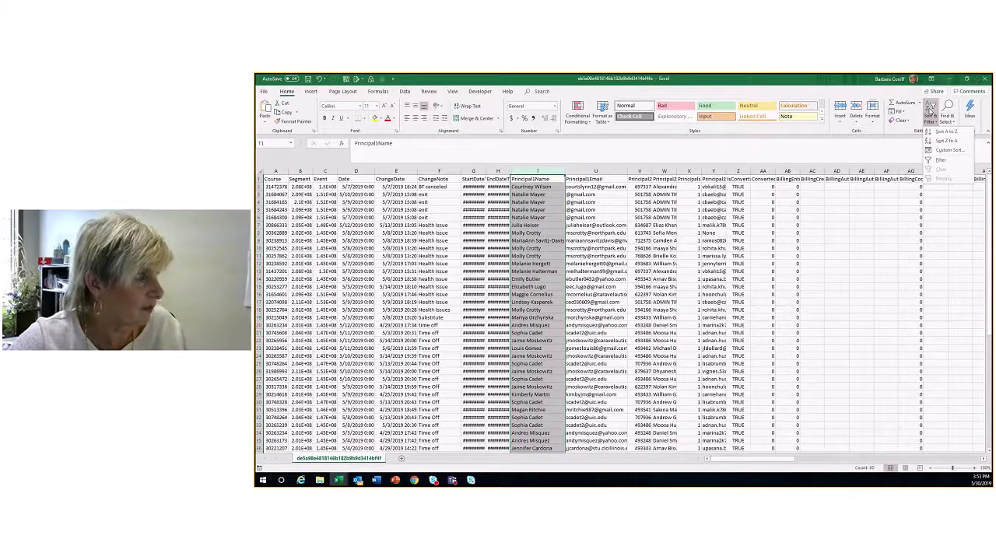
pyautogui.click(947, 131)
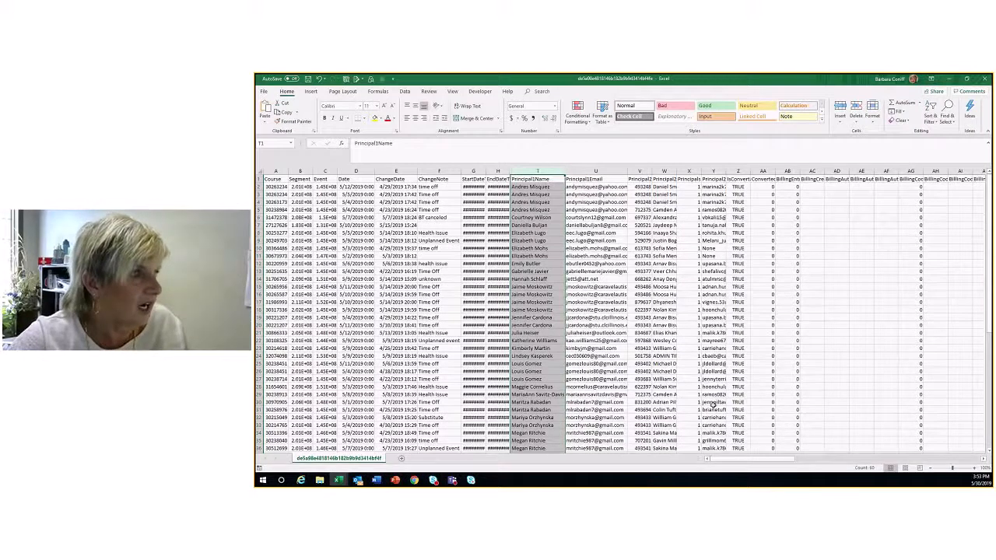
pyautogui.moveTo(682, 195)
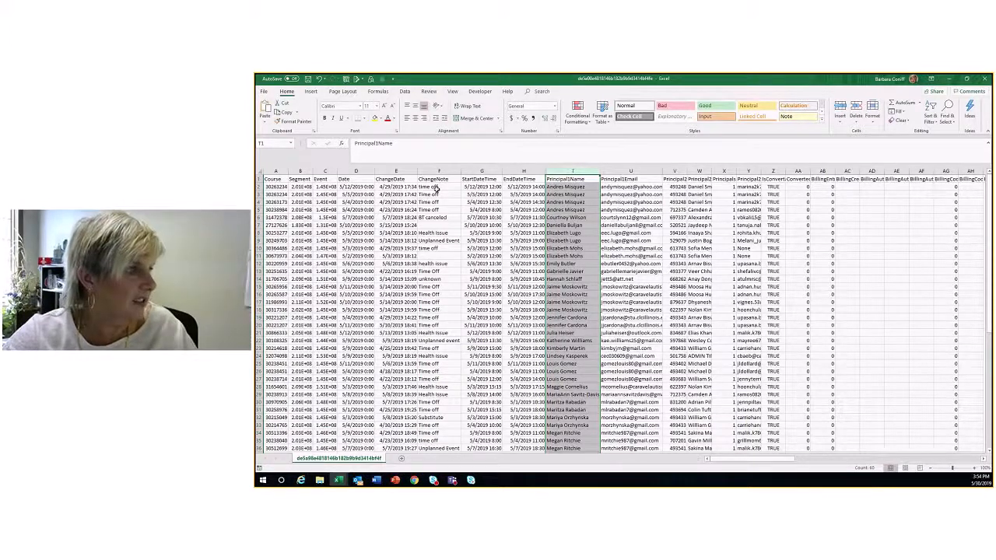
# - Restore the Excel window down from full screen so the CentralReach export page shows behind it
pyautogui.click(439, 170)
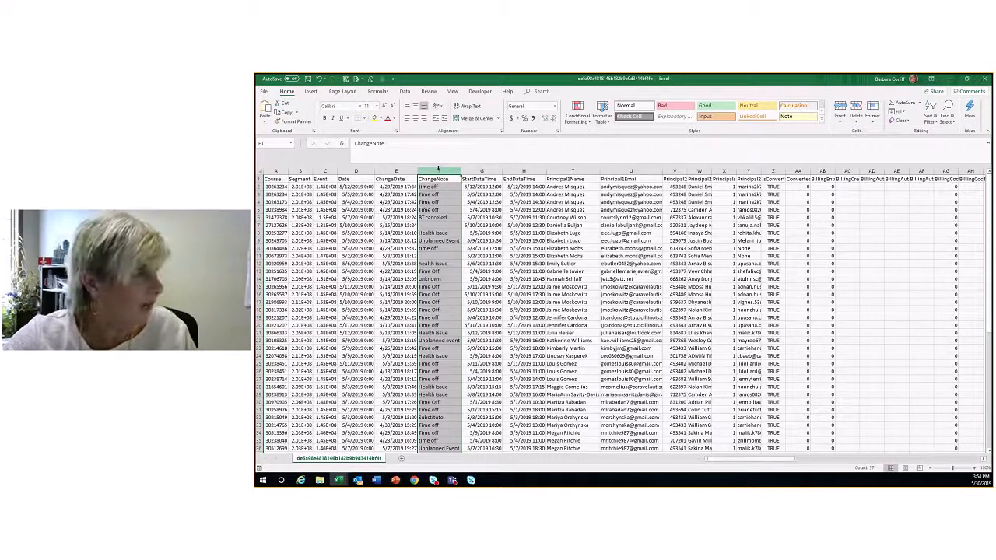
pyautogui.click(439, 170)
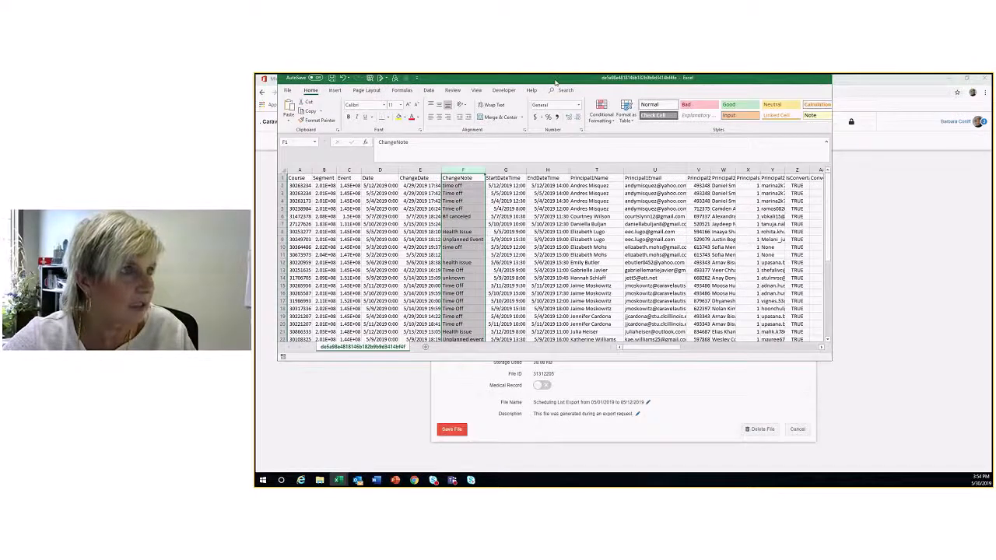
pyautogui.click(804, 77)
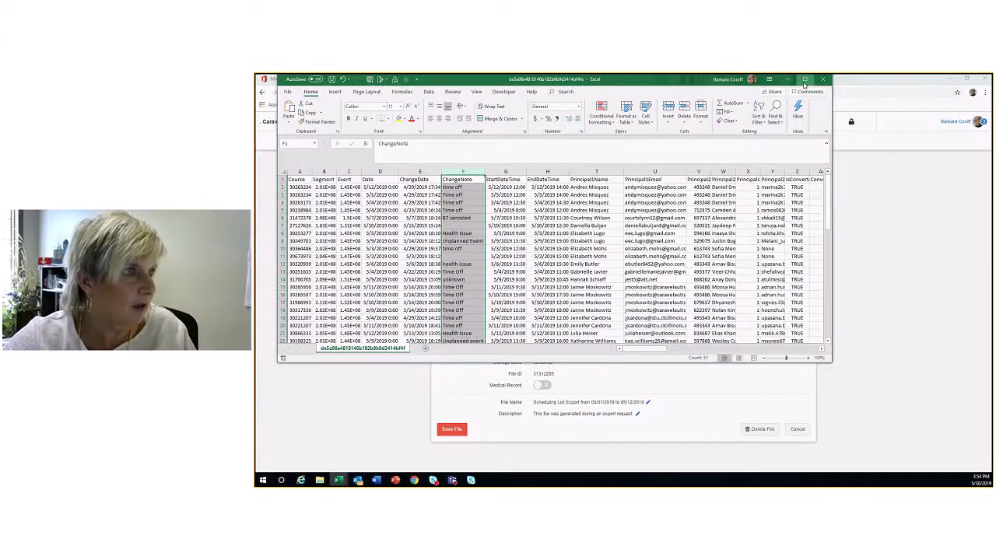